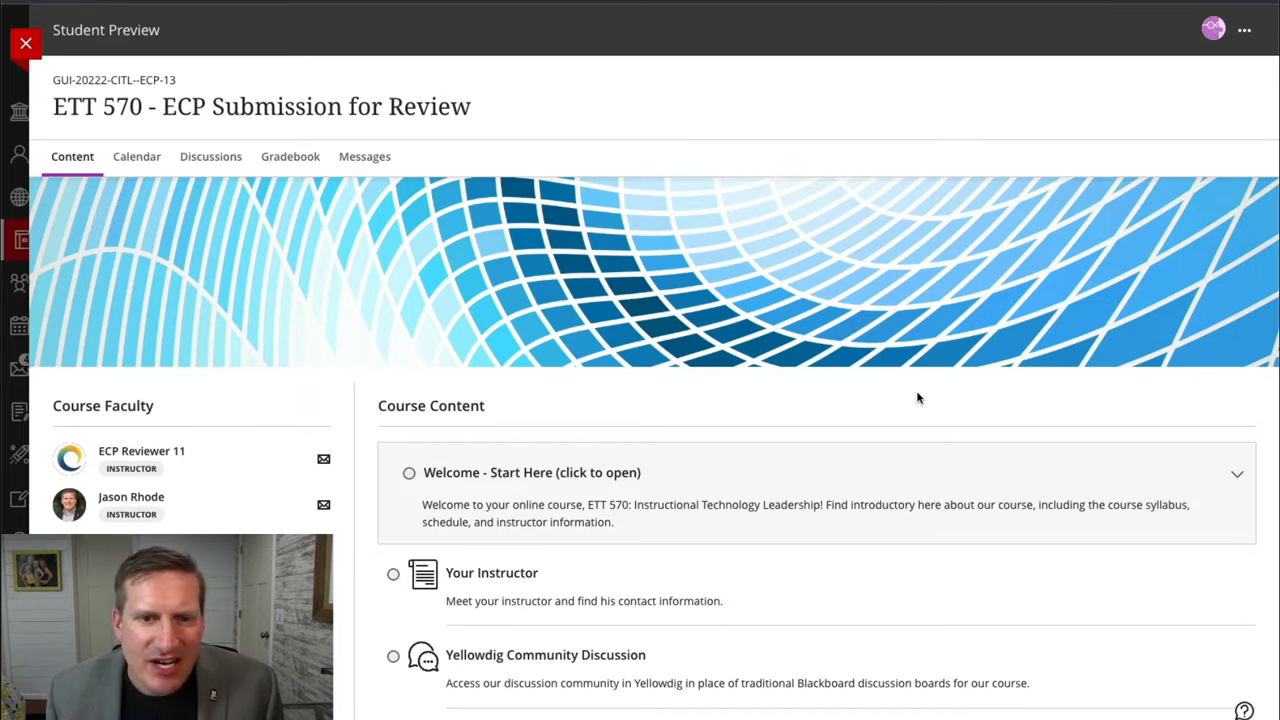
mouse_move(849, 386)
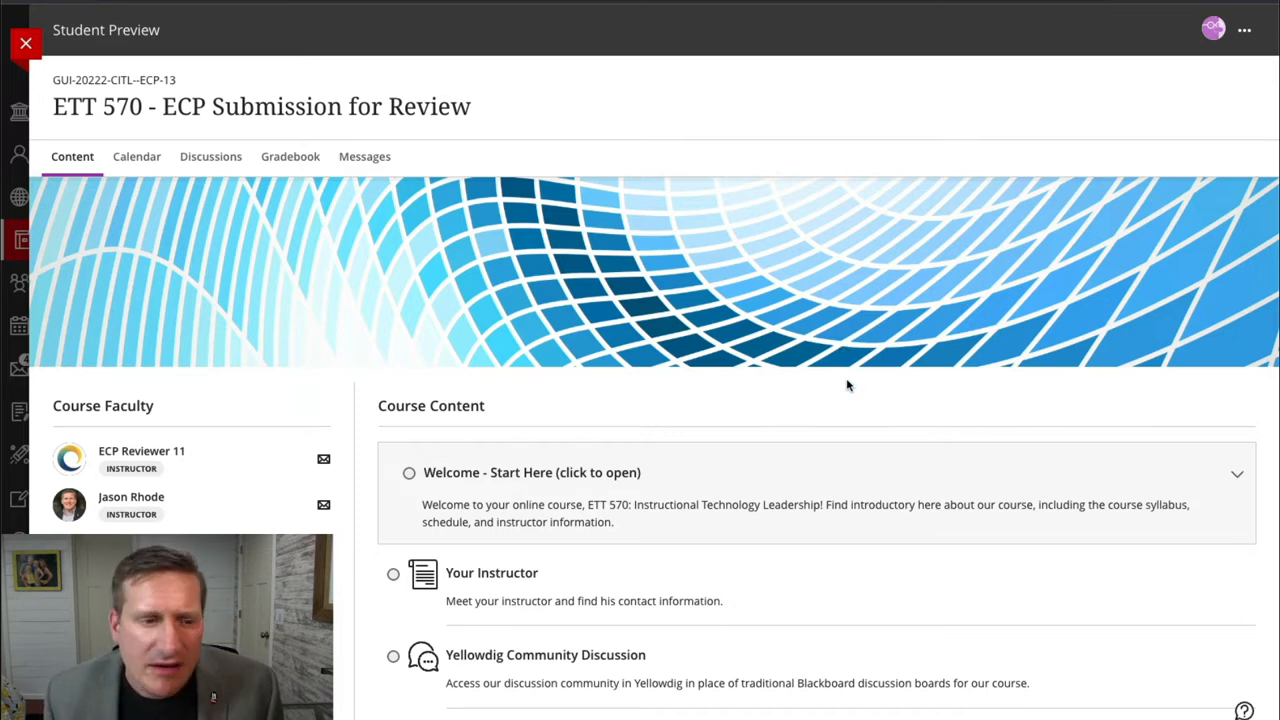
Step: Scroll down Course Content to reveal the Welcome - Start Here module's items
scroll("down", 3)
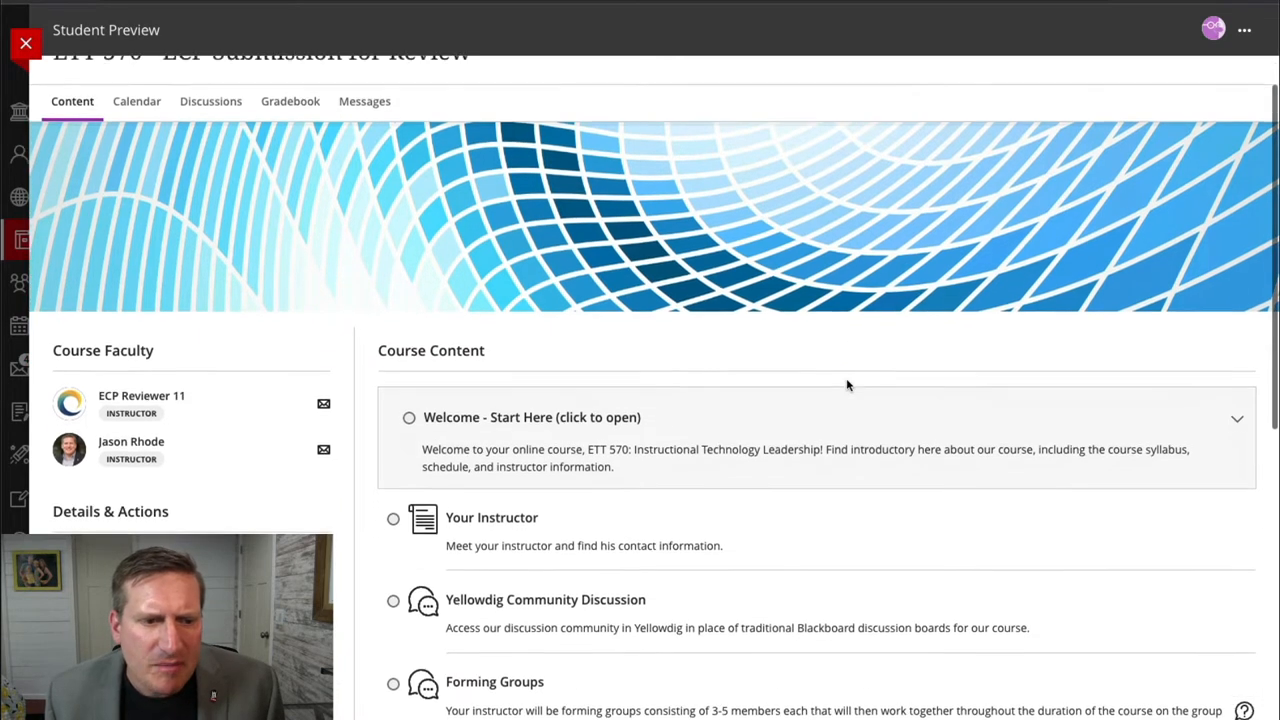
scroll("down", 3)
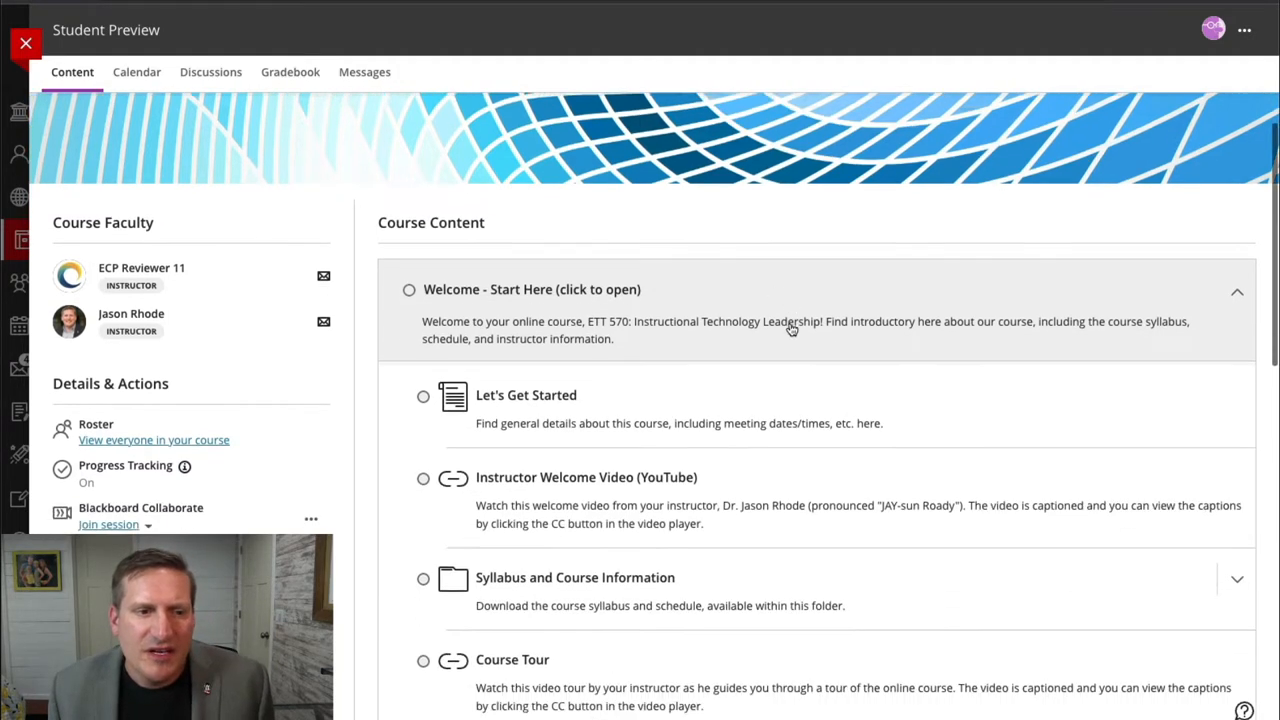
scroll("down", 3)
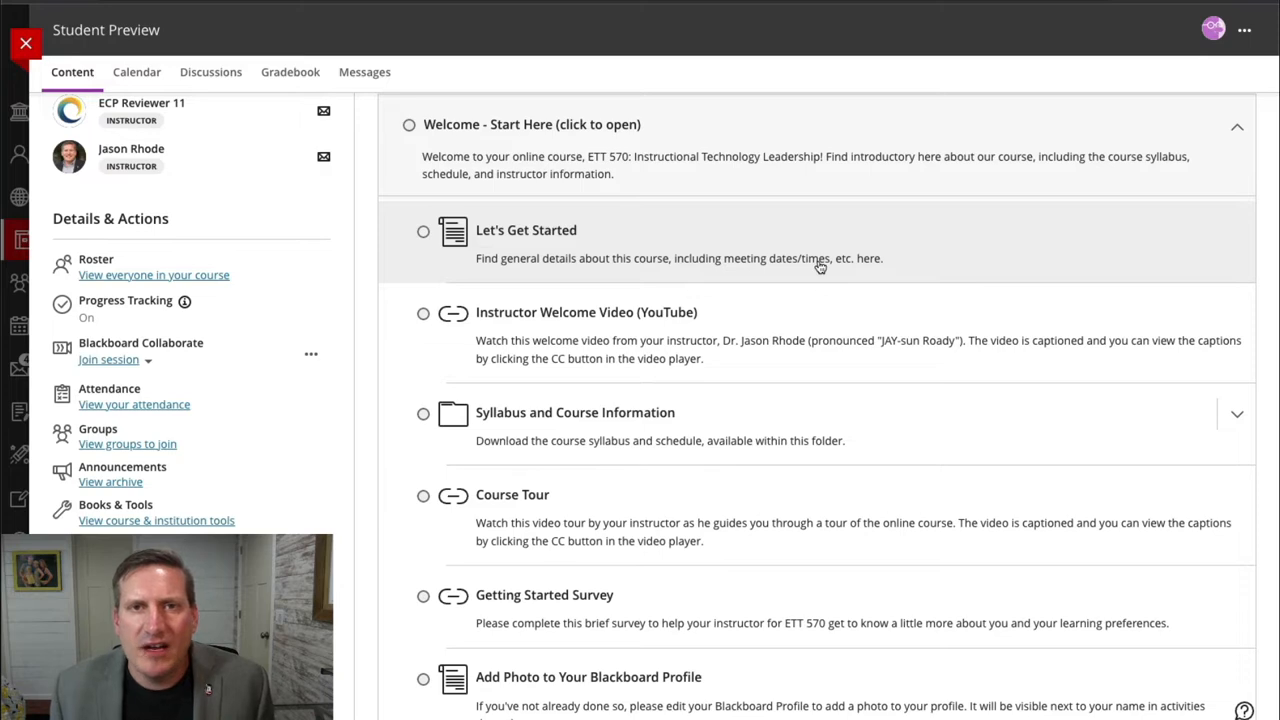
mouse_move(715, 238)
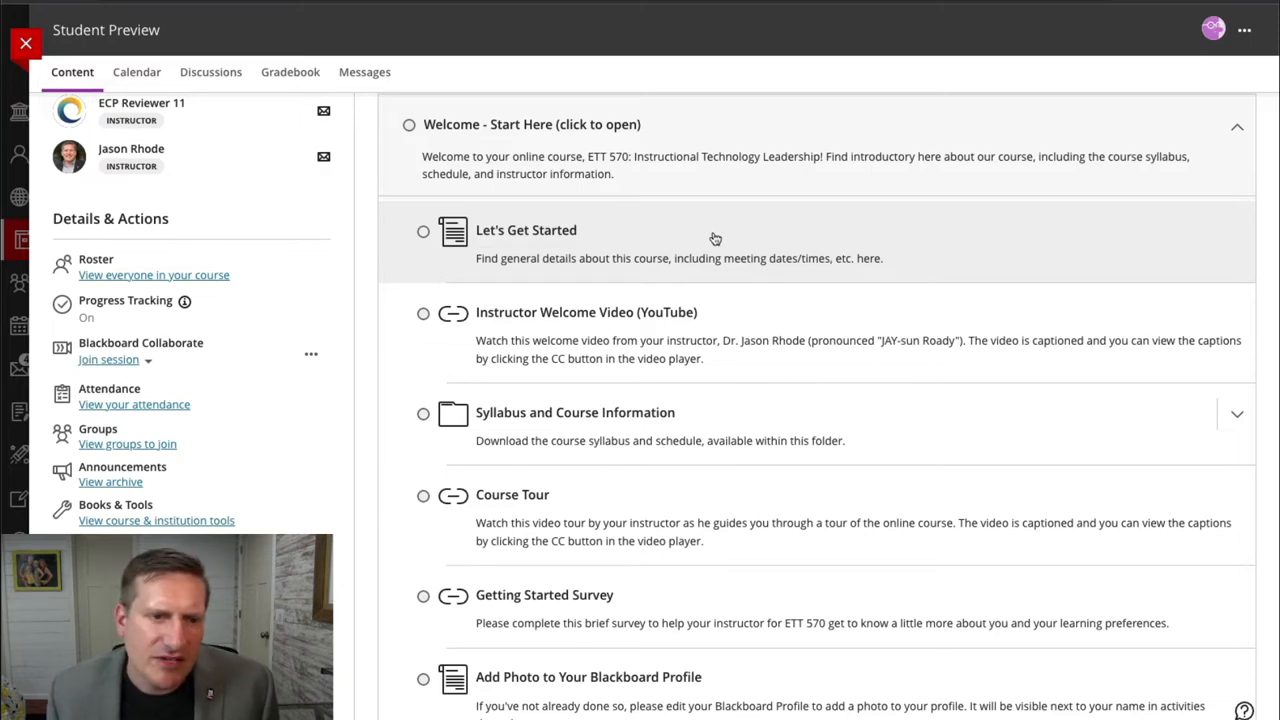
Step: Open Let's Get Started and read through meeting dates, instructor info and objectives
left_click(525, 230)
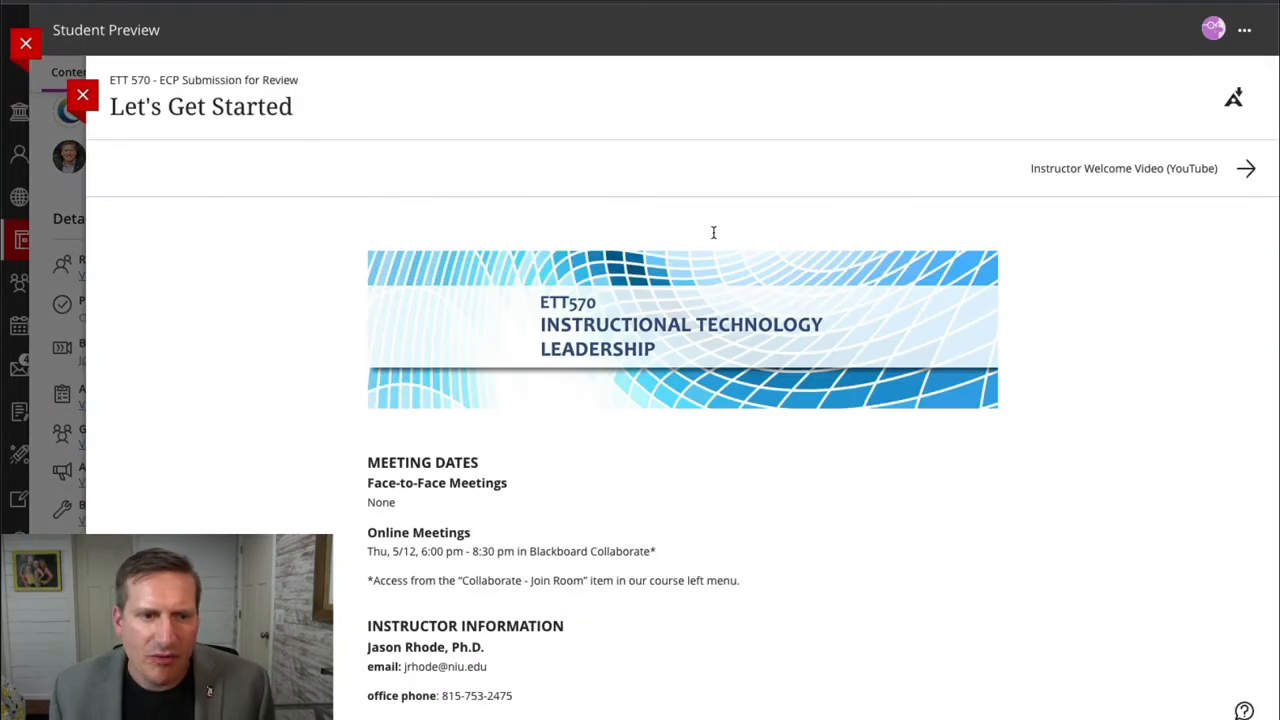
scroll("down", 3)
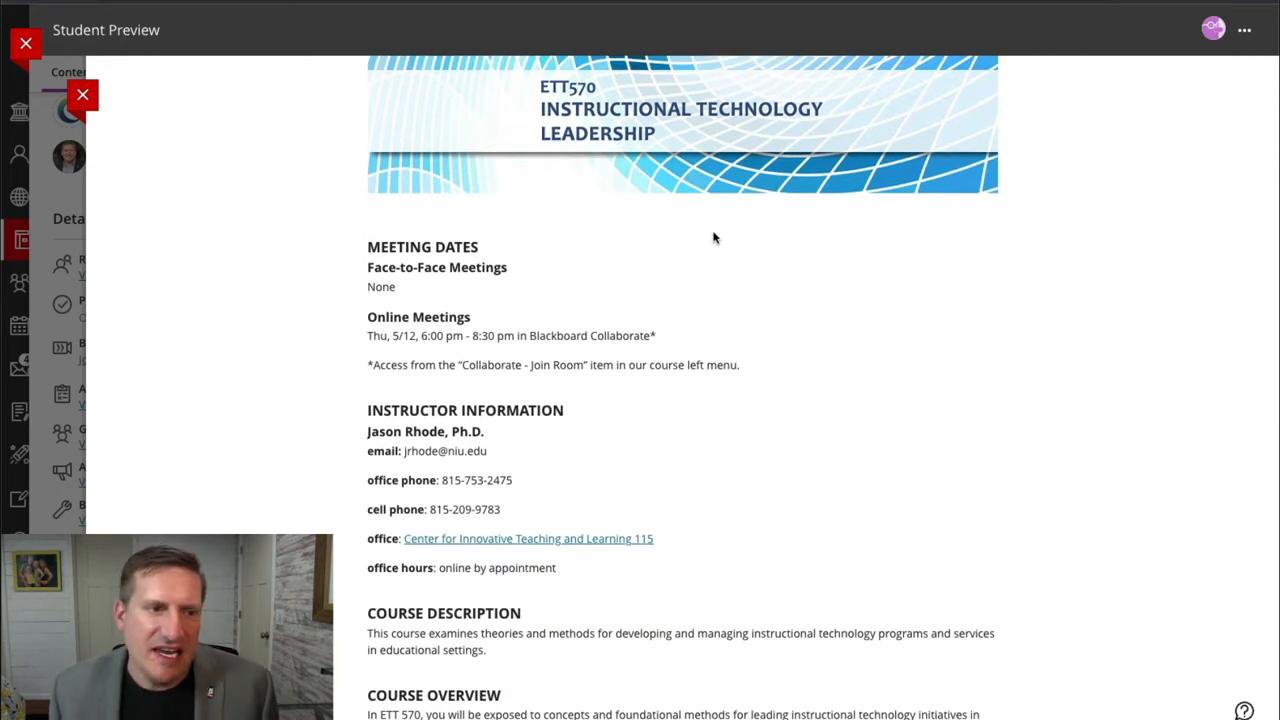
scroll("down", 3)
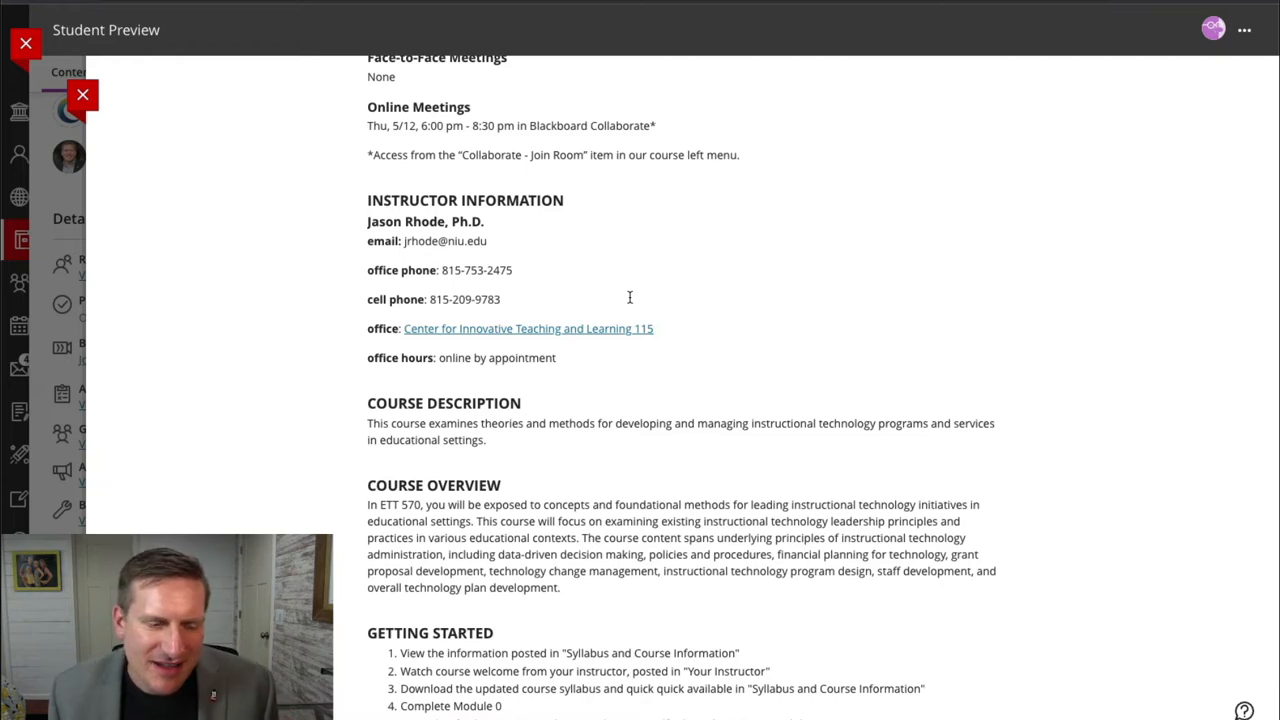
scroll("down", 3)
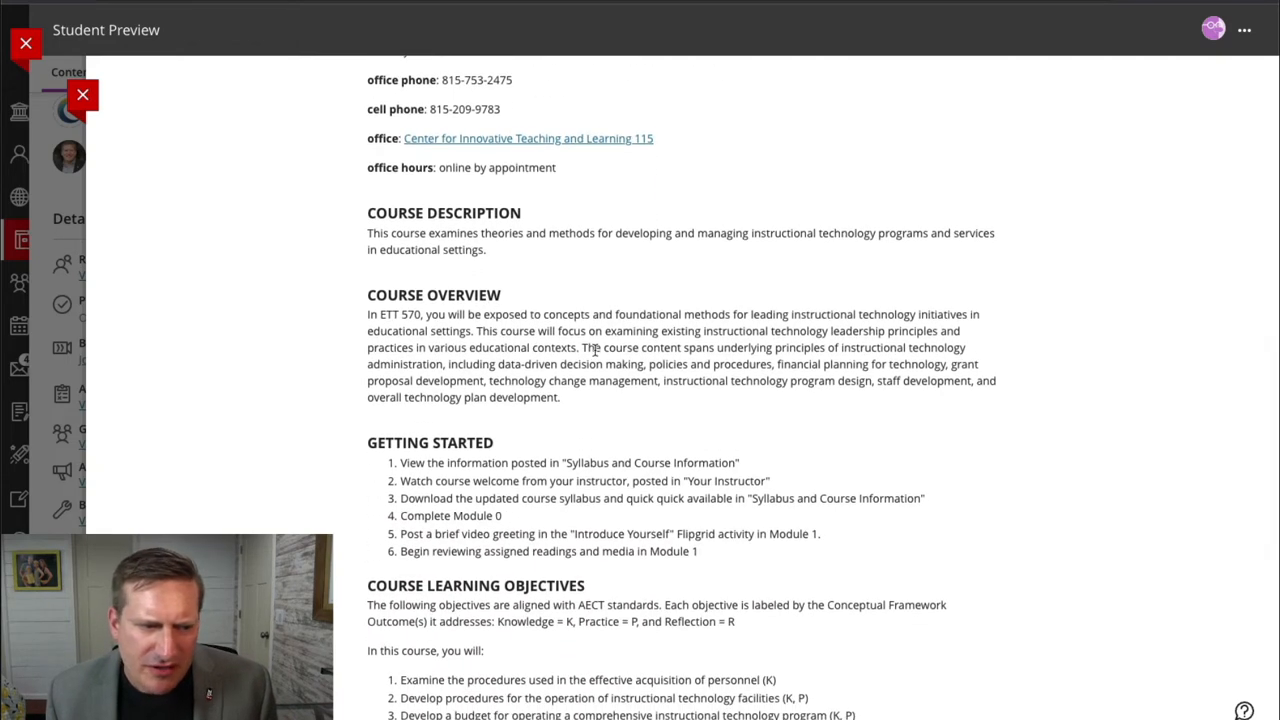
scroll("down", 3)
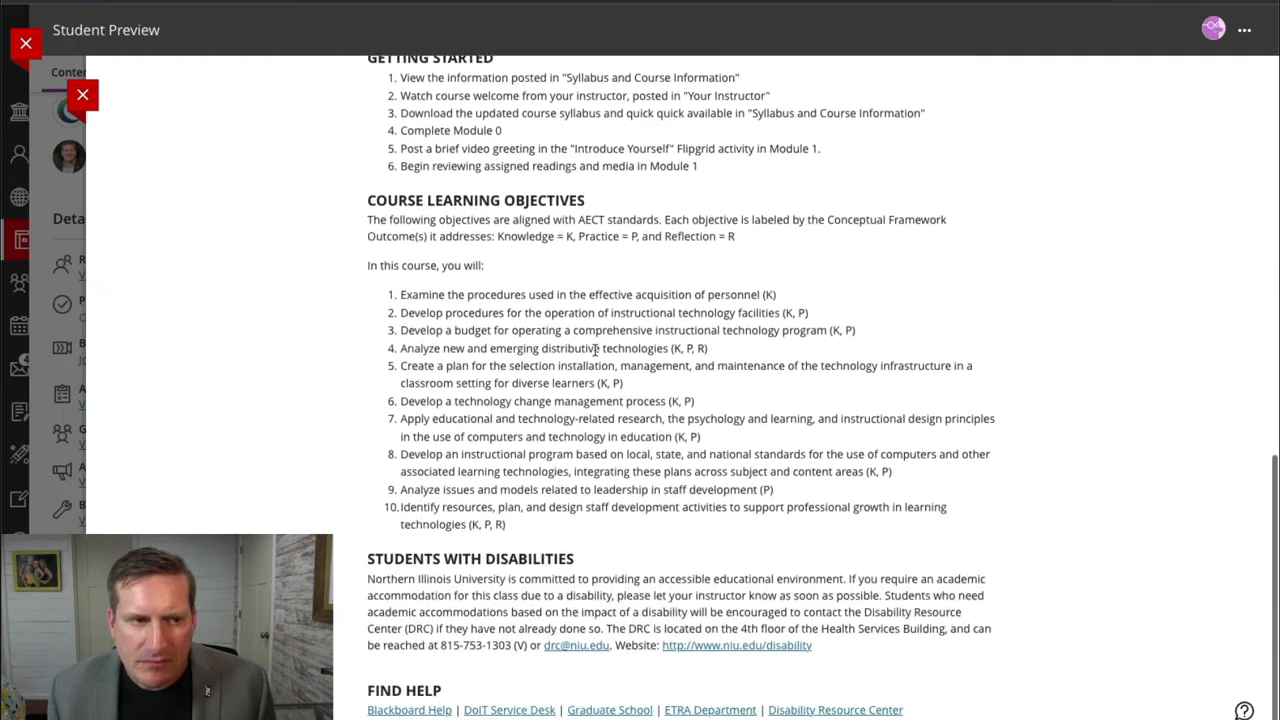
scroll("down", 3)
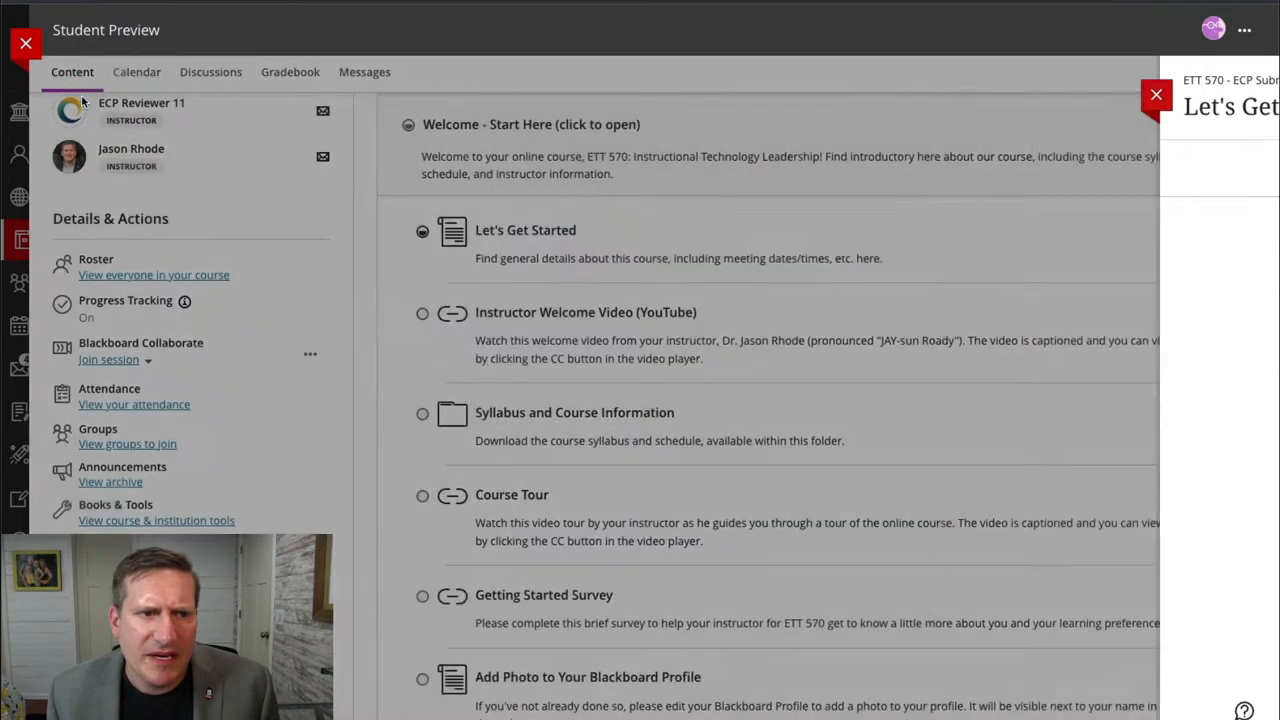
left_click(1156, 95)
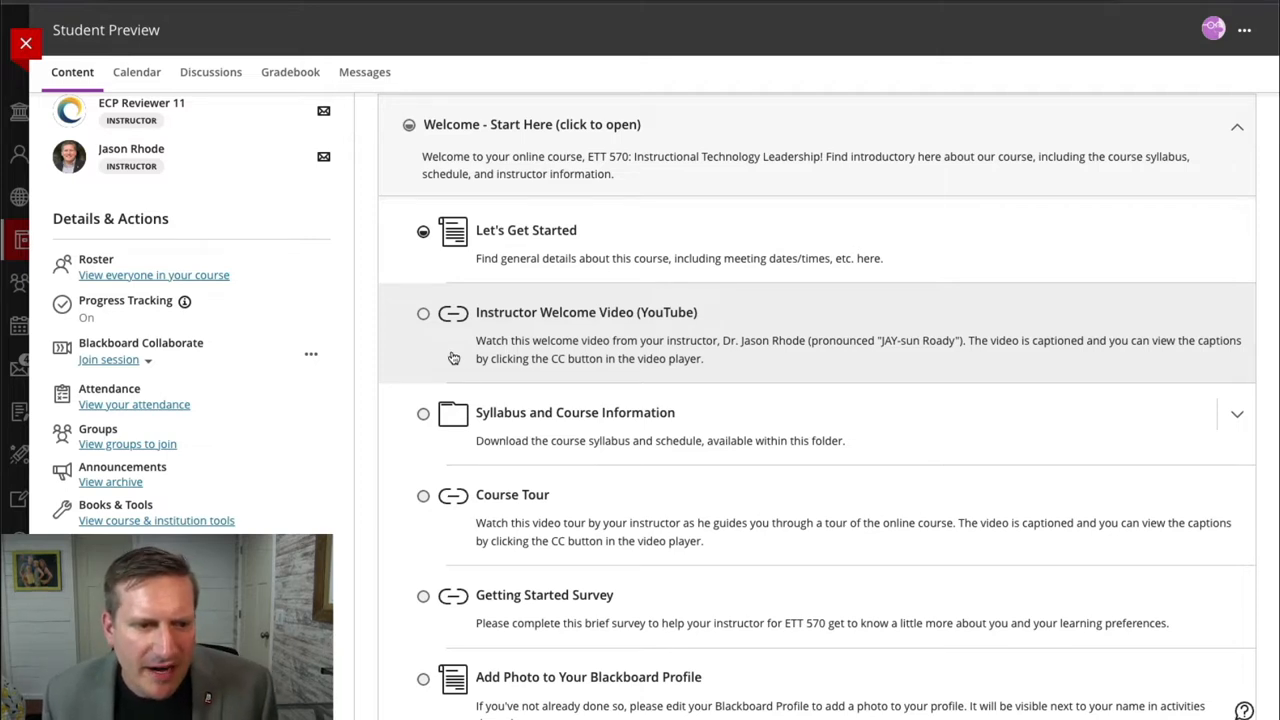
mouse_move(575, 412)
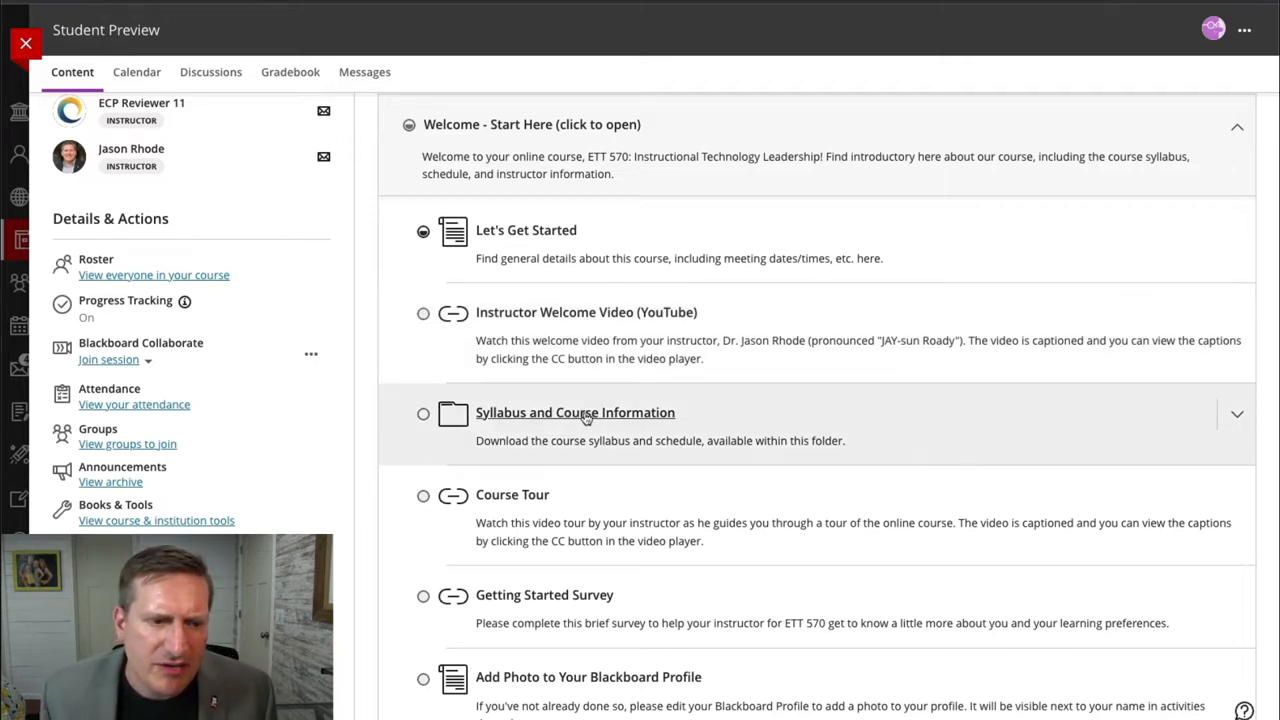
Step: Expand Syllabus and Course Information and browse its syllabus, quick guide and policy documents
left_click(575, 412)
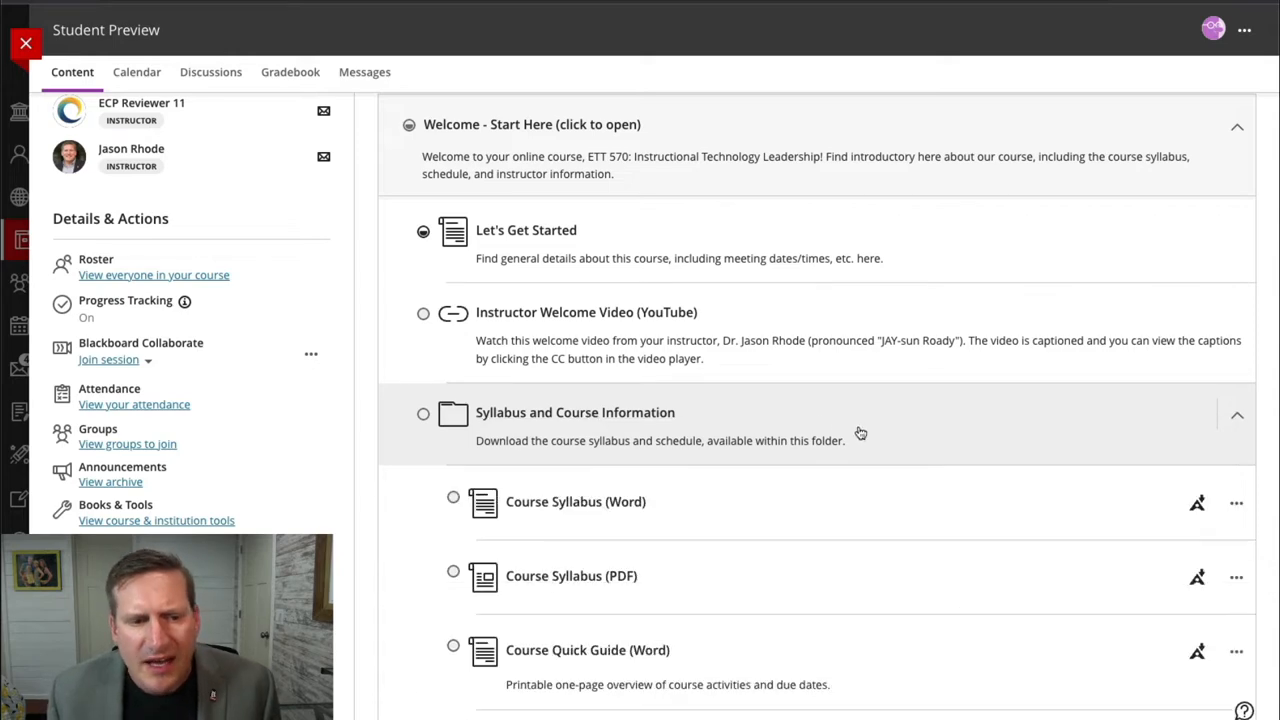
scroll("down", 3)
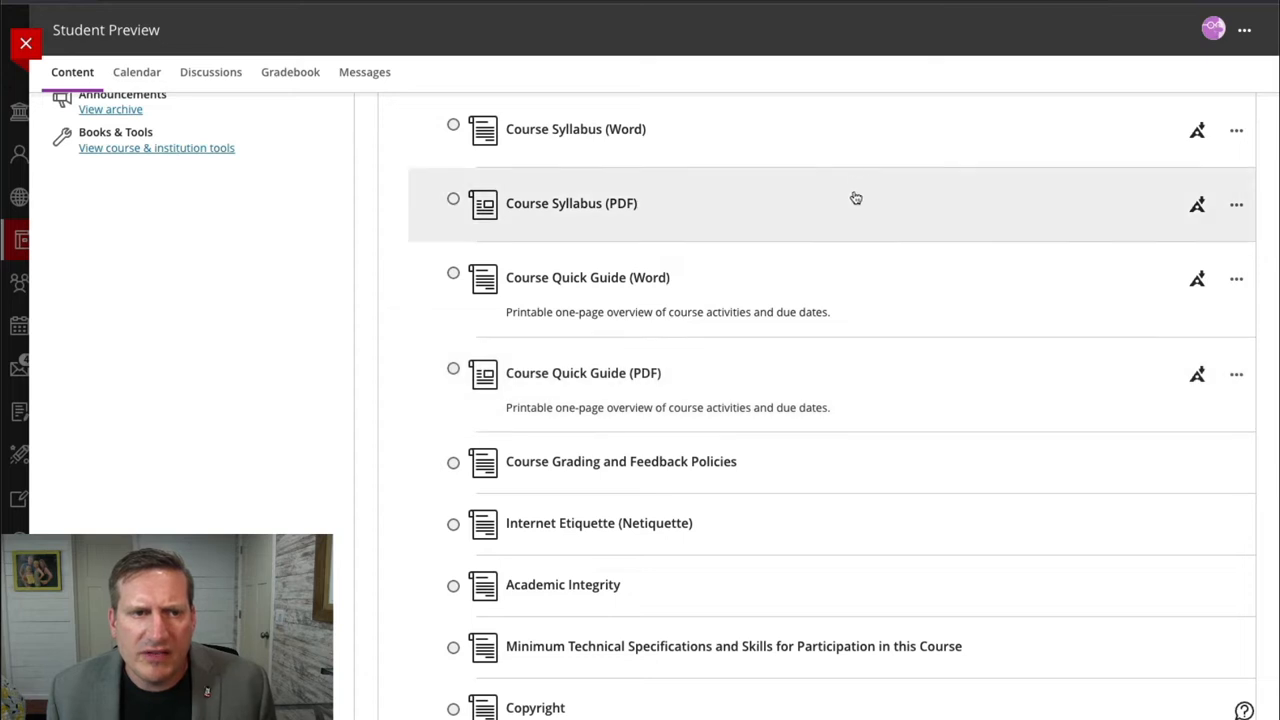
mouse_move(848, 381)
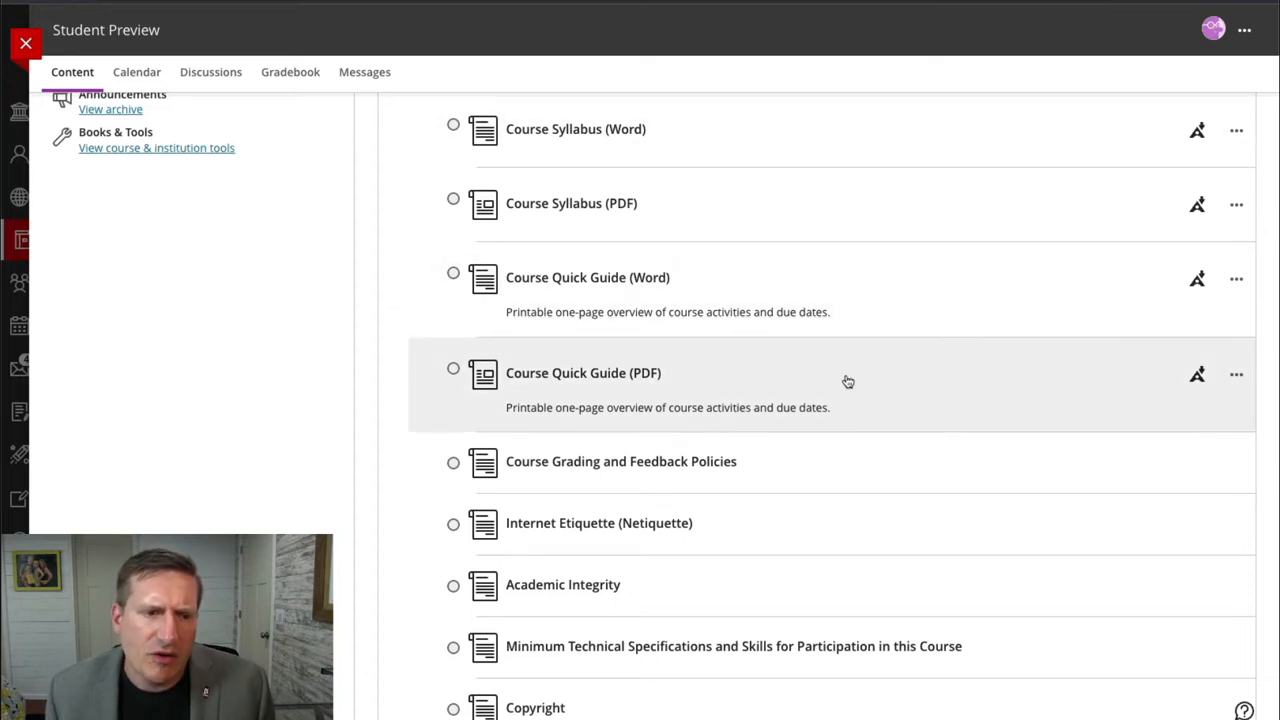
mouse_move(878, 316)
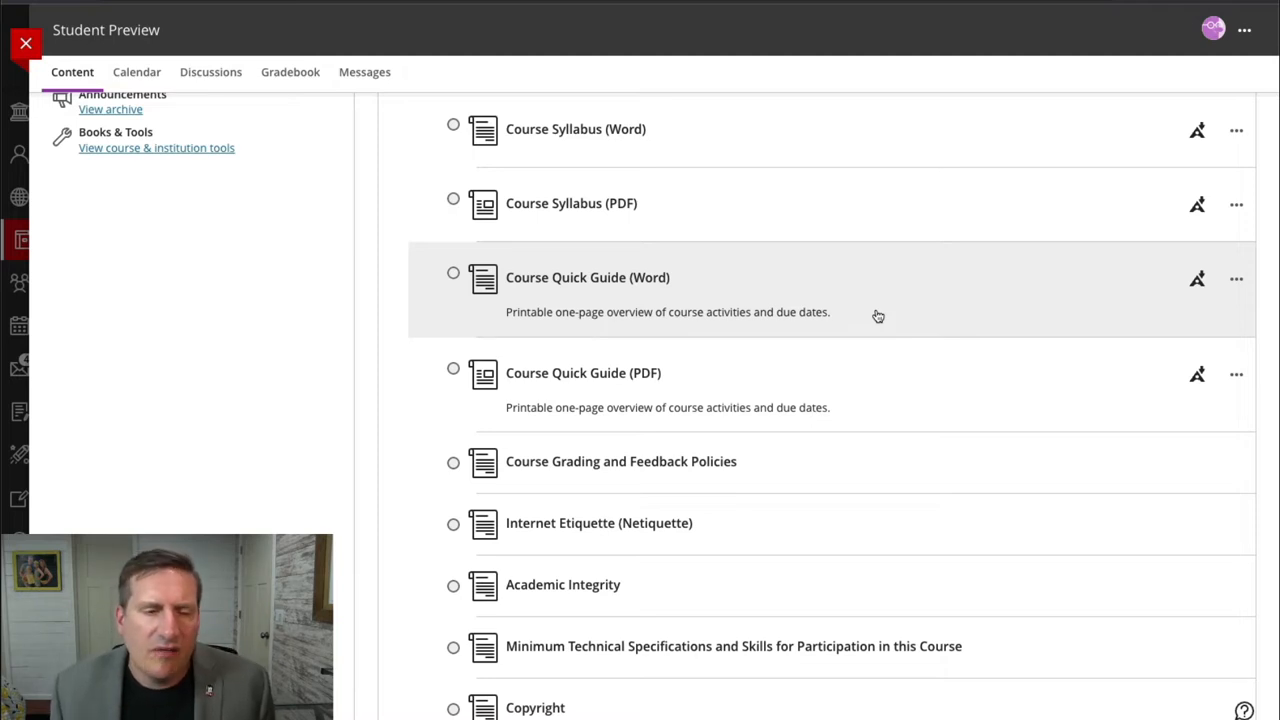
scroll("down", 3)
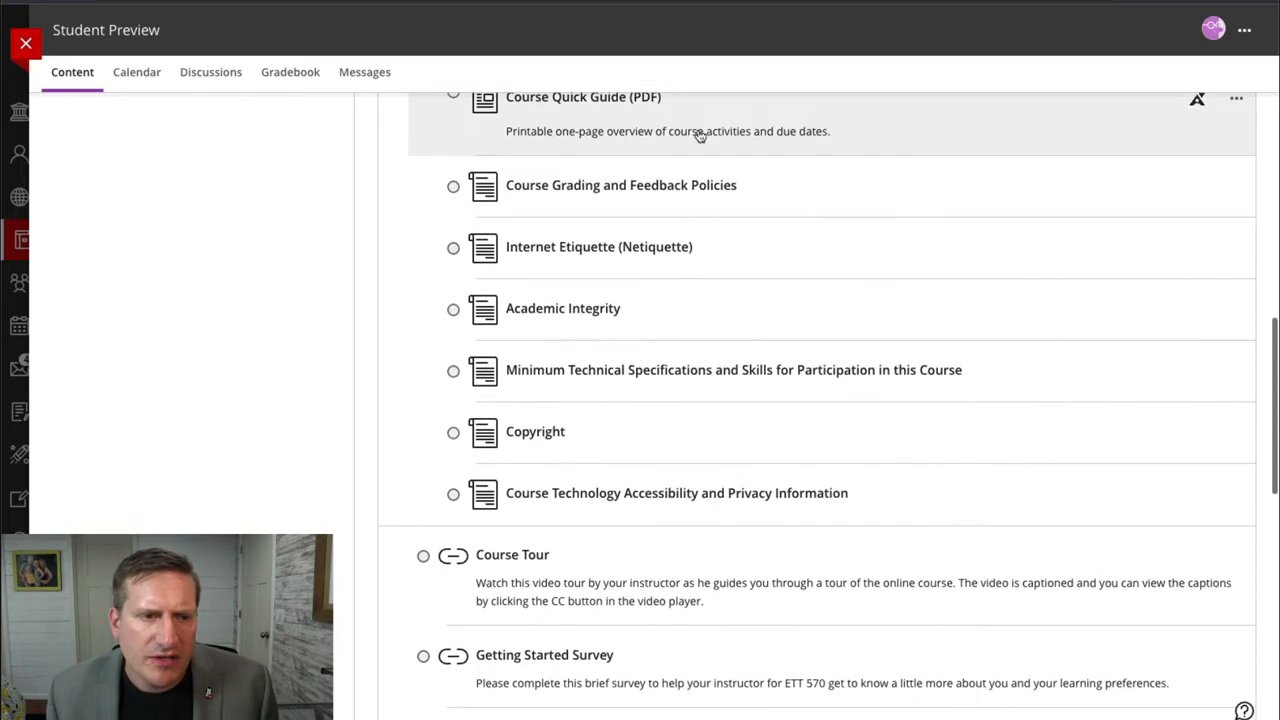
mouse_move(770, 370)
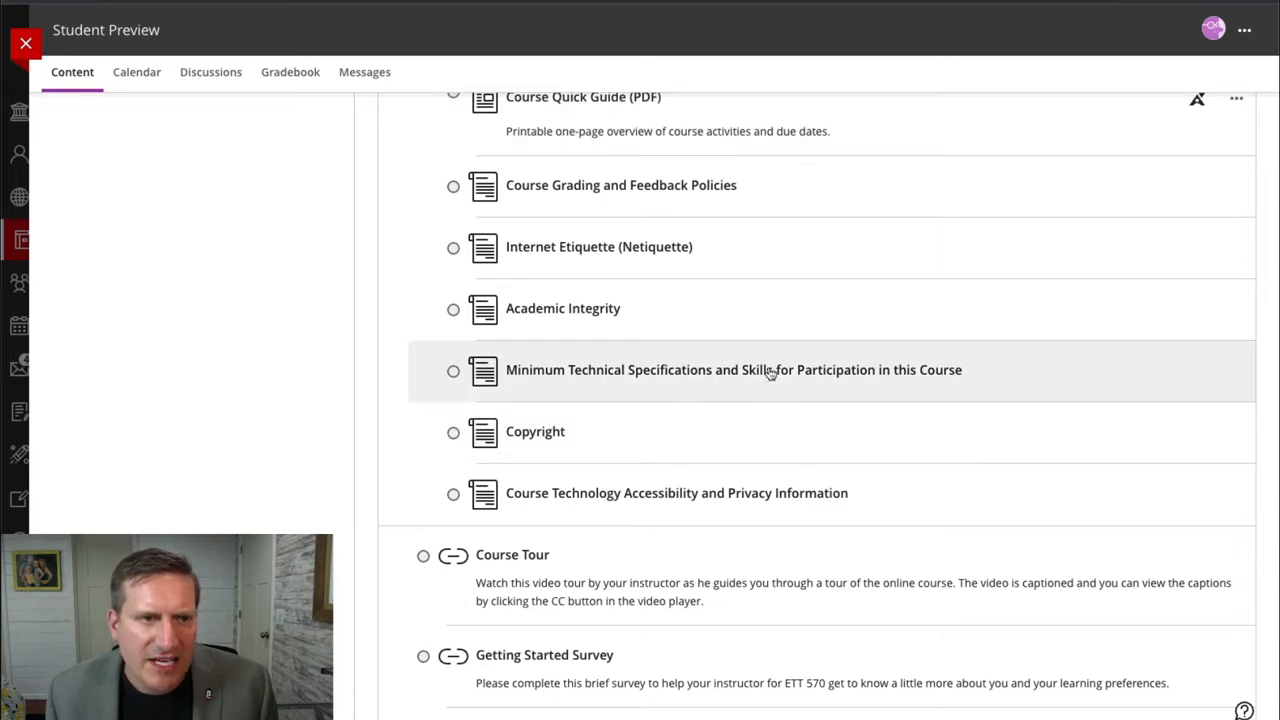
scroll("down", 3)
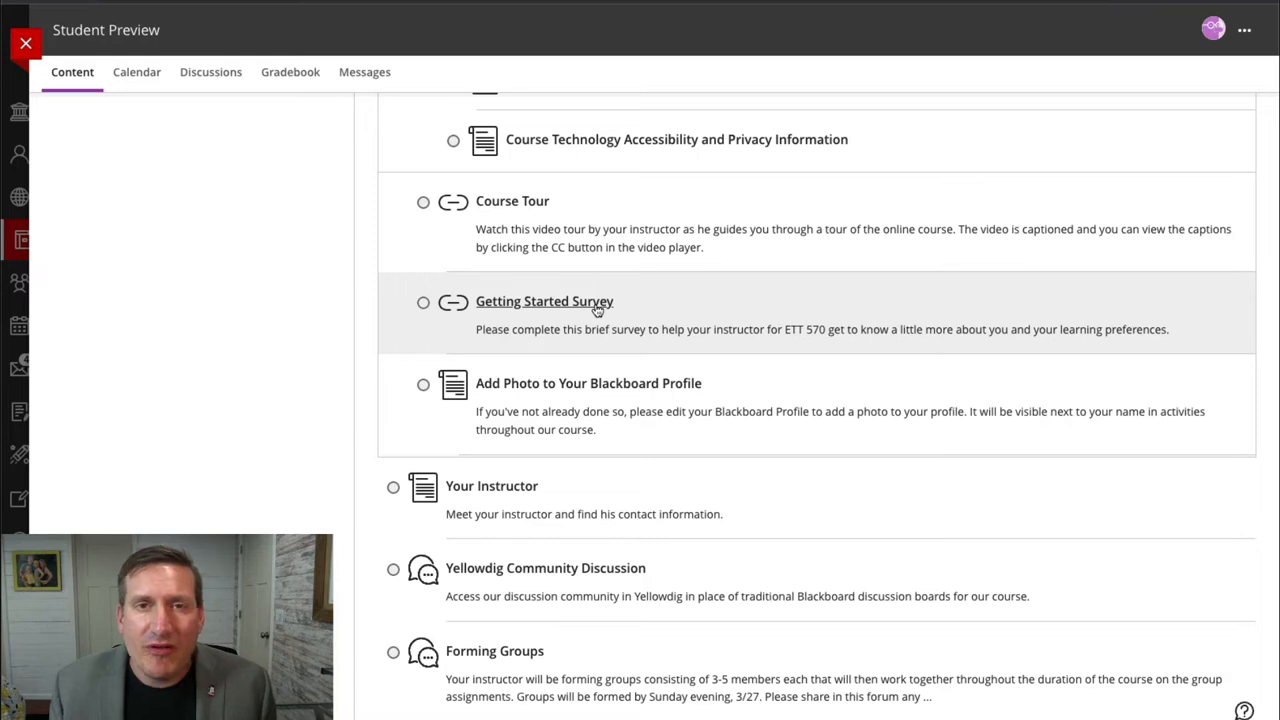
mouse_move(490, 459)
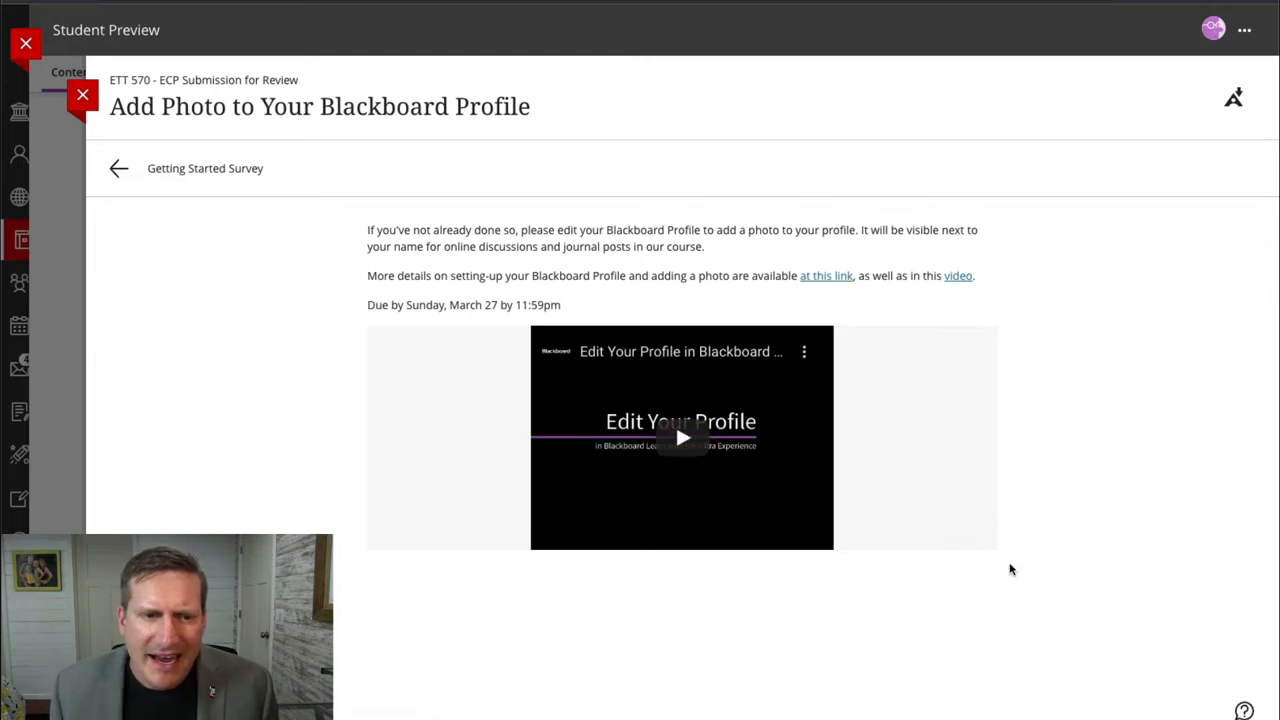
mouse_move(1055, 393)
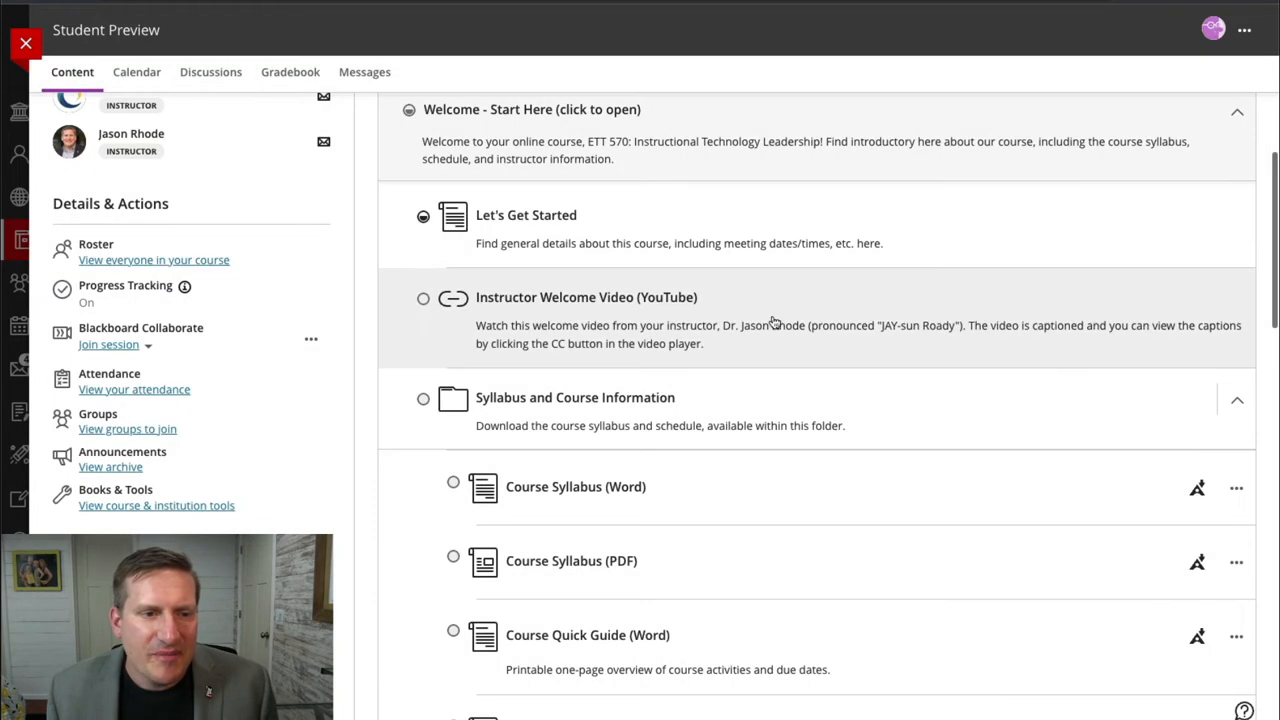
Step: Collapse the Syllabus and Course Information folder and scroll down to Your Instructor
left_click(1237, 399)
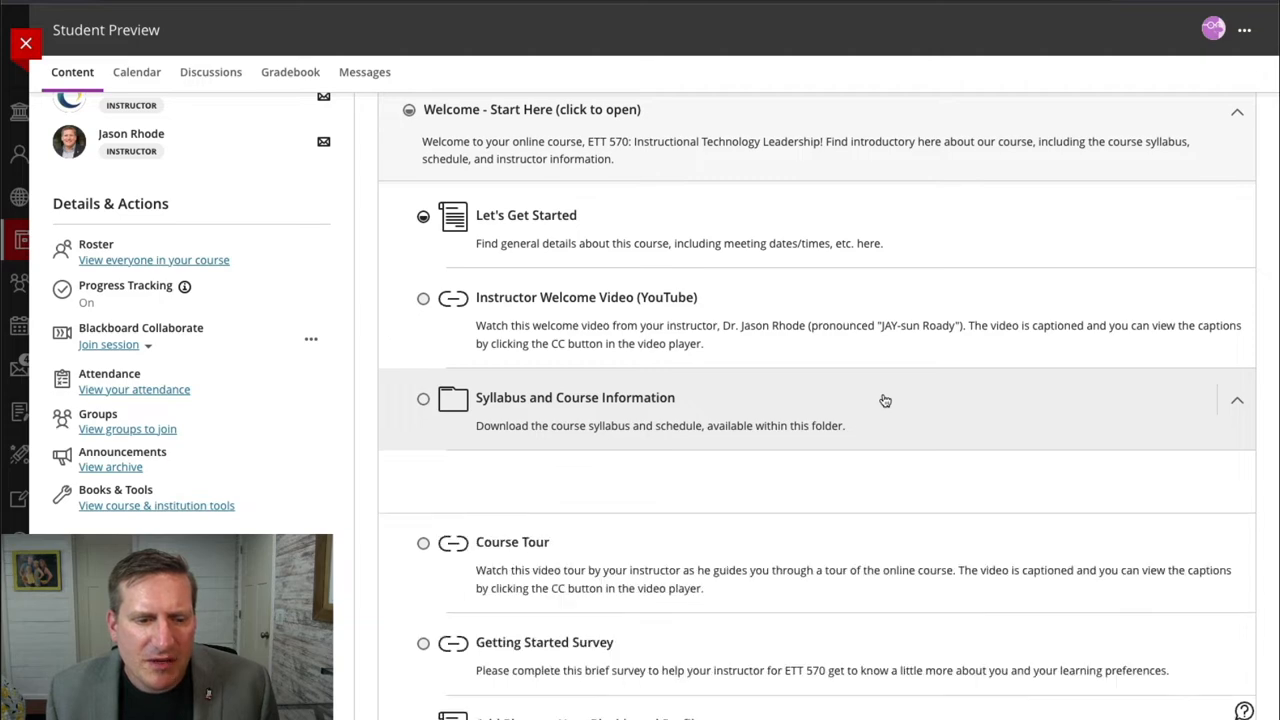
scroll("down", 3)
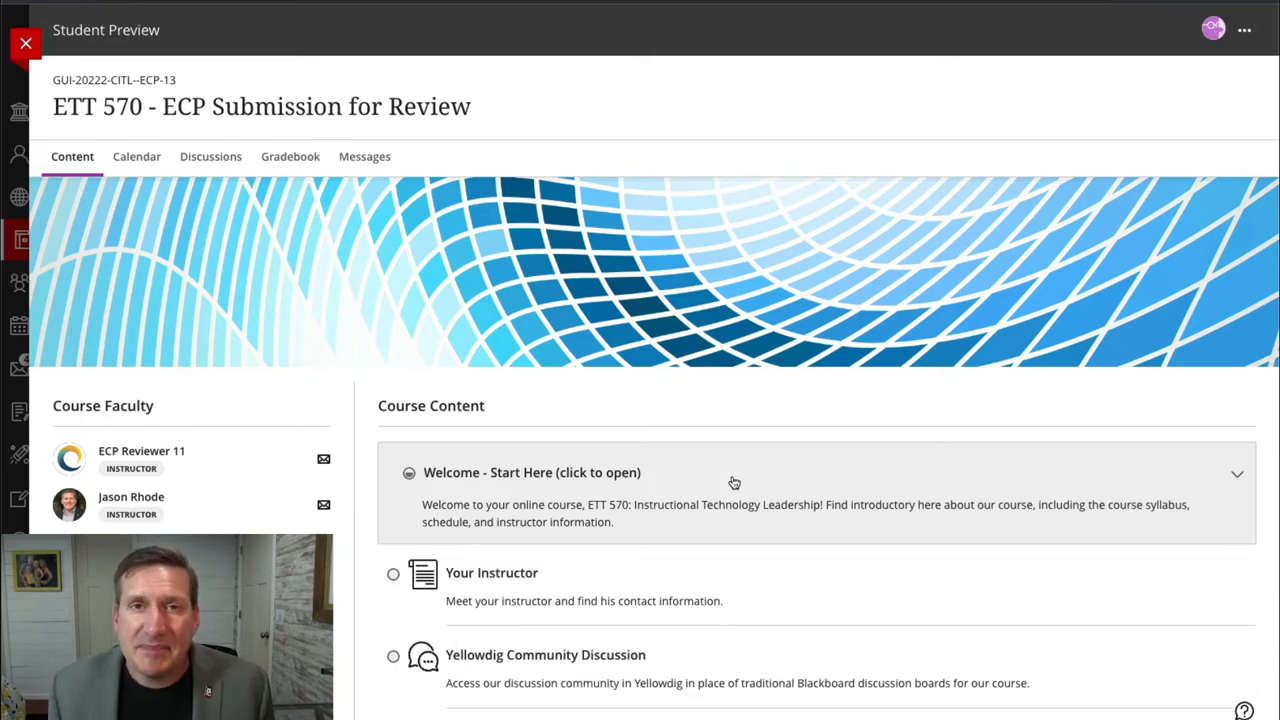
scroll("down", 3)
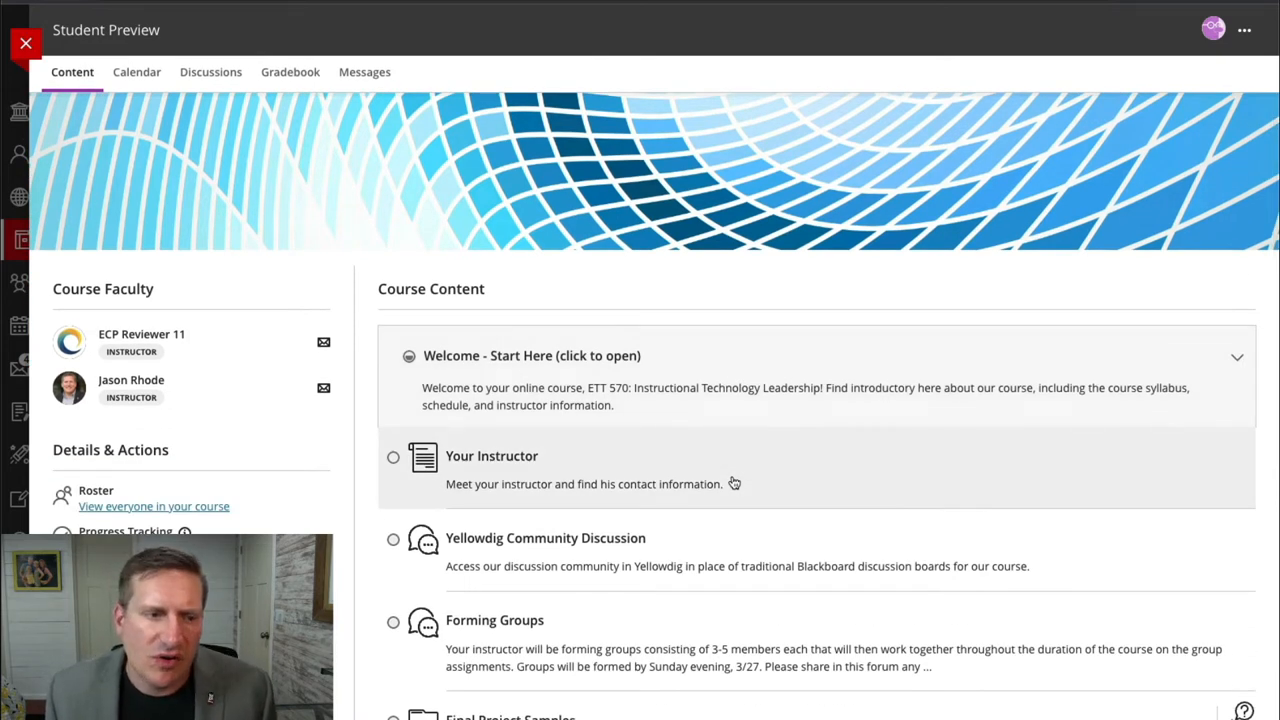
scroll("down", 3)
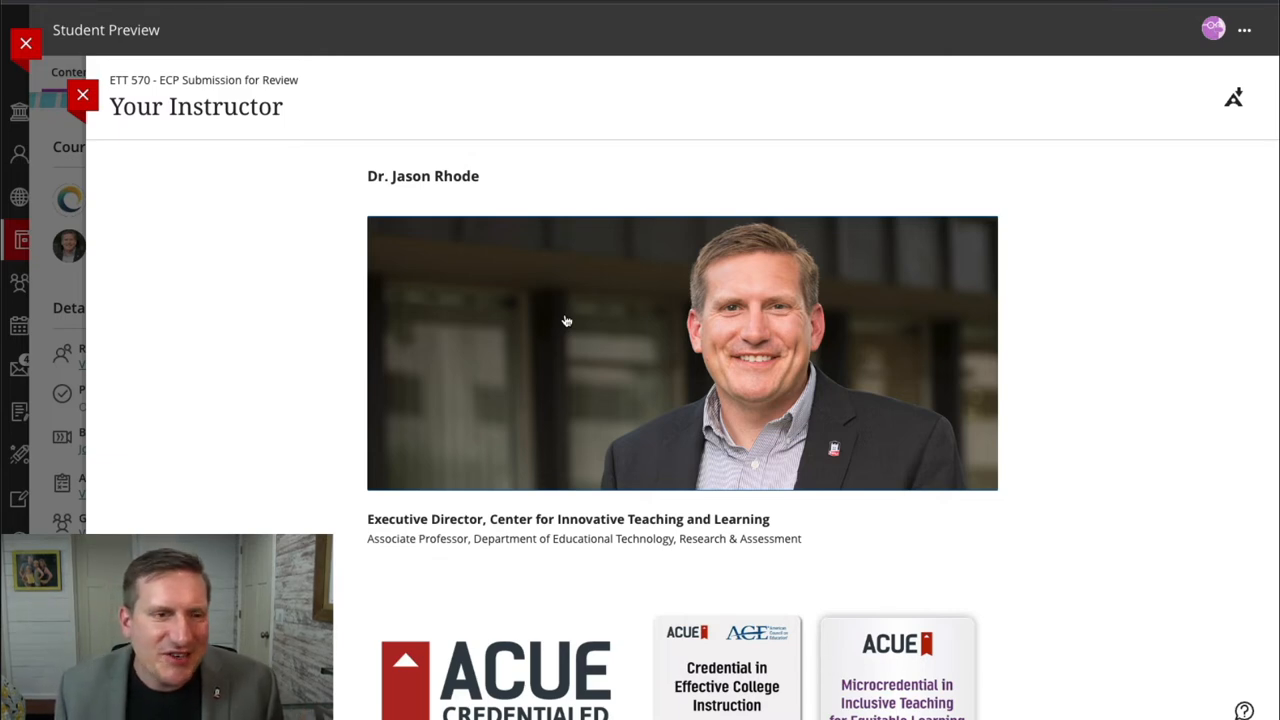
scroll("down", 3)
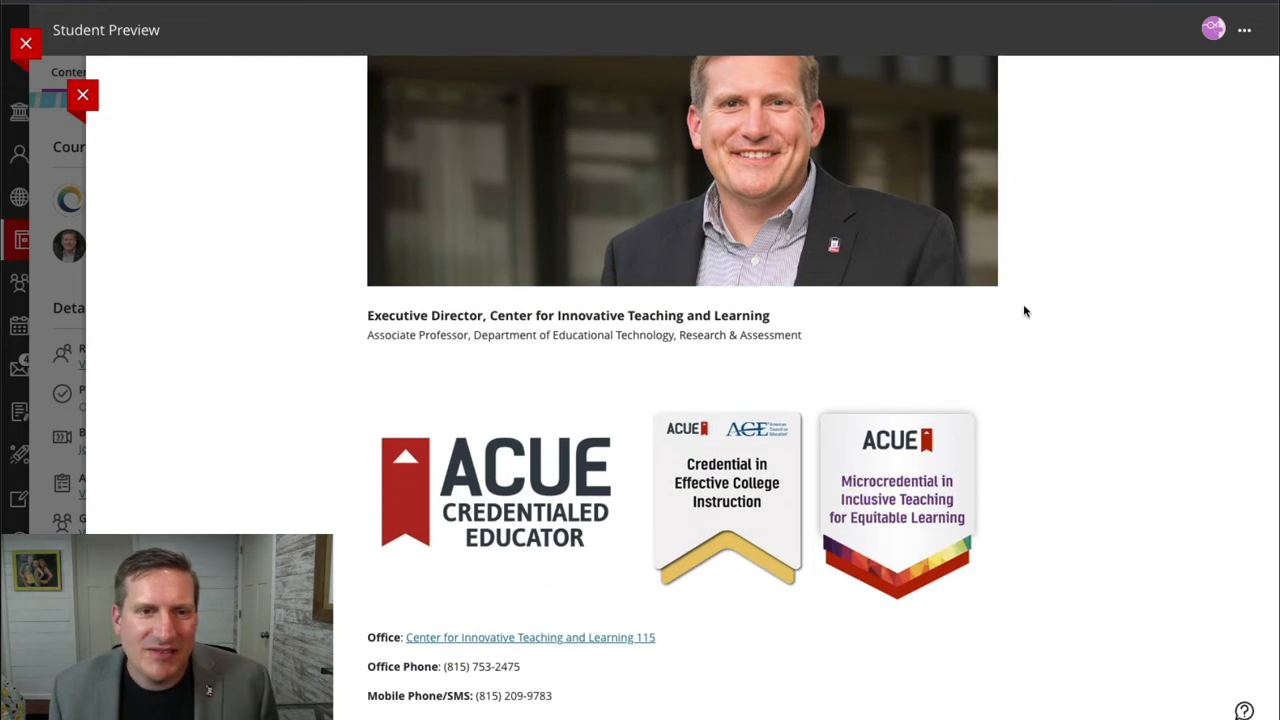
scroll("down", 3)
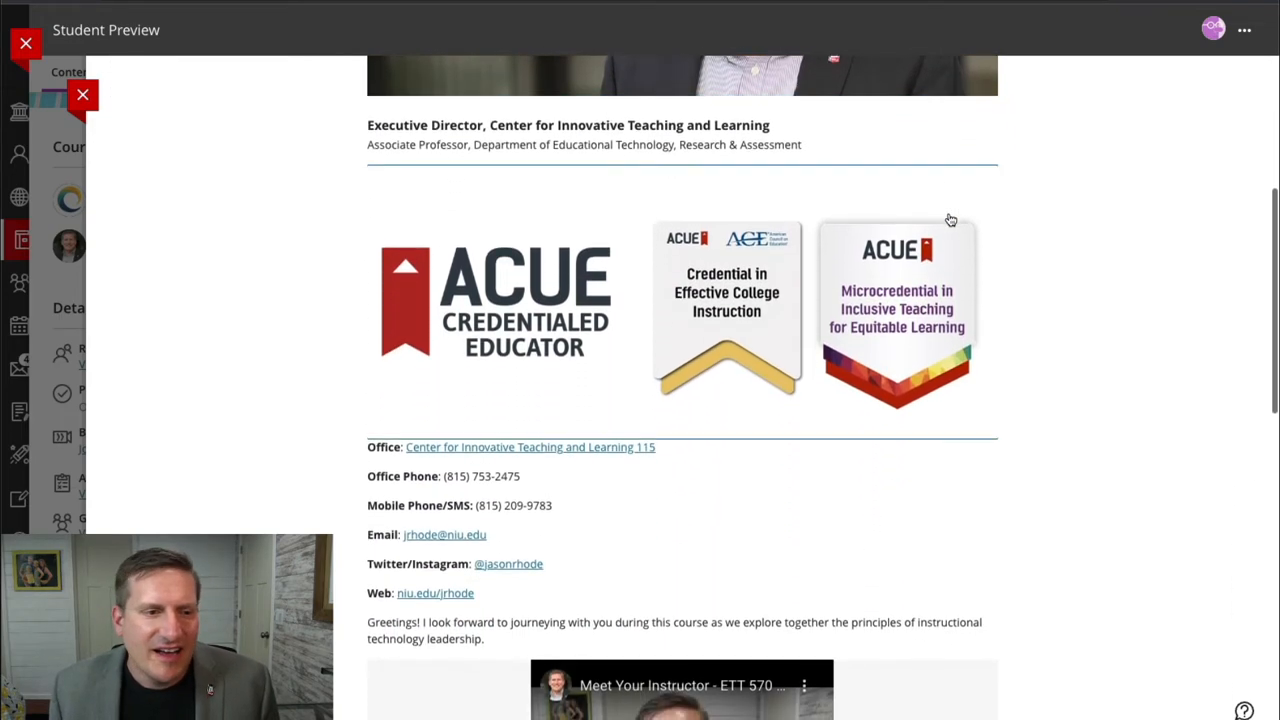
scroll("down", 3)
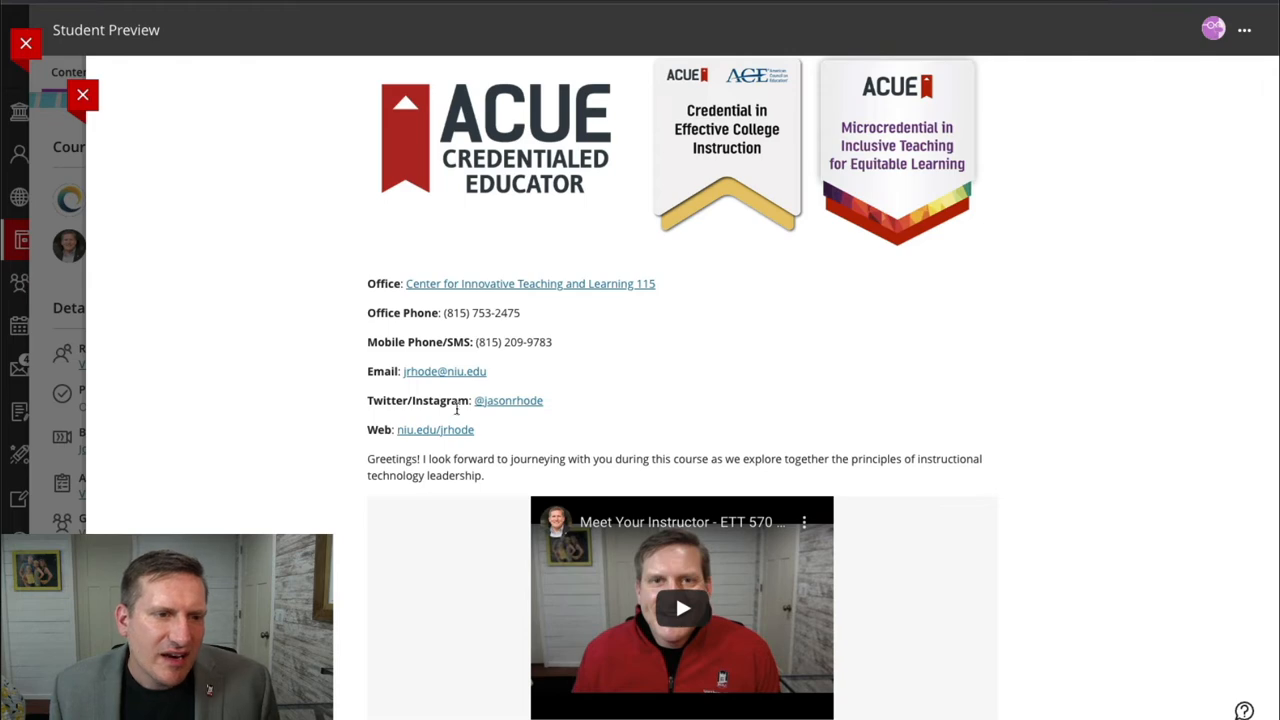
scroll("down", 3)
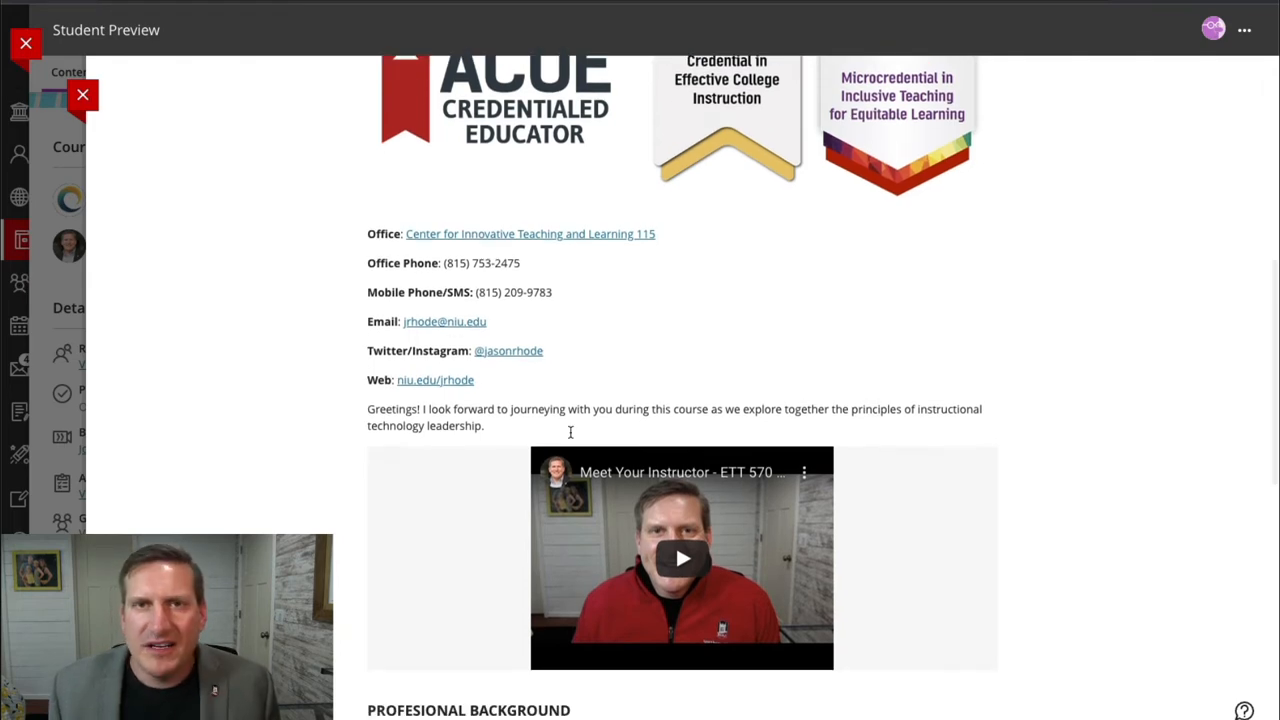
scroll("down", 3)
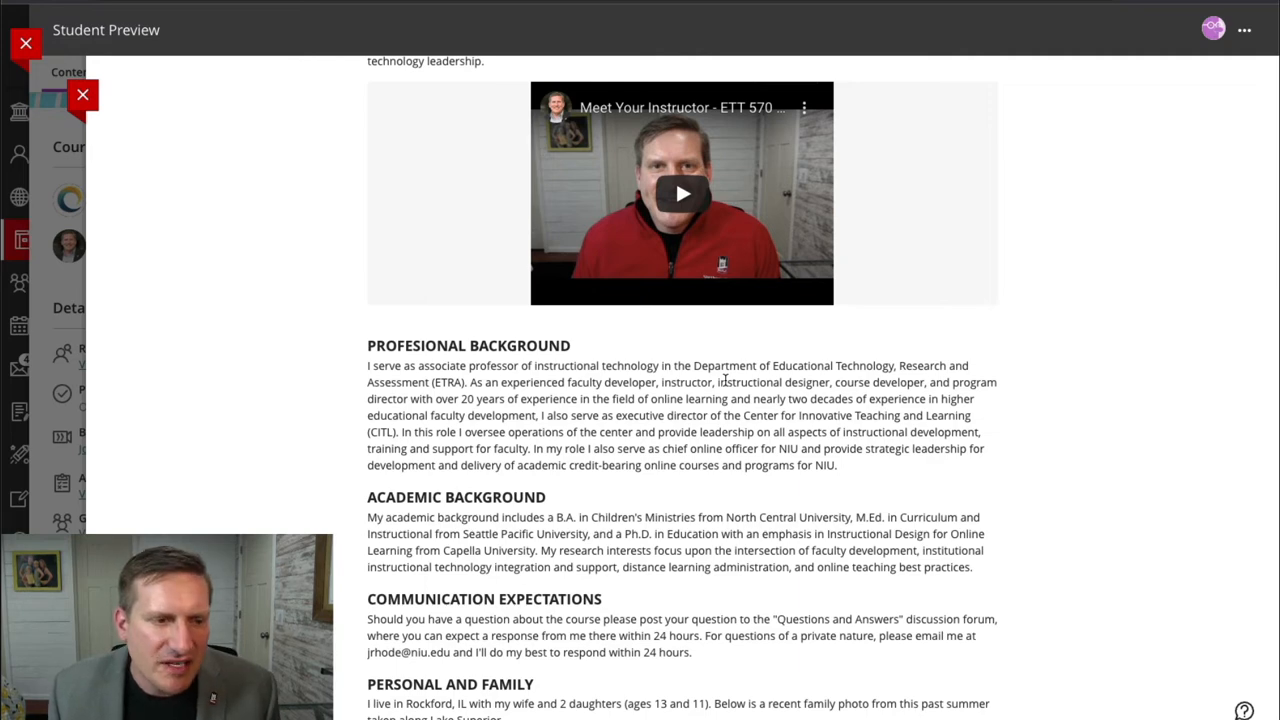
scroll("down", 3)
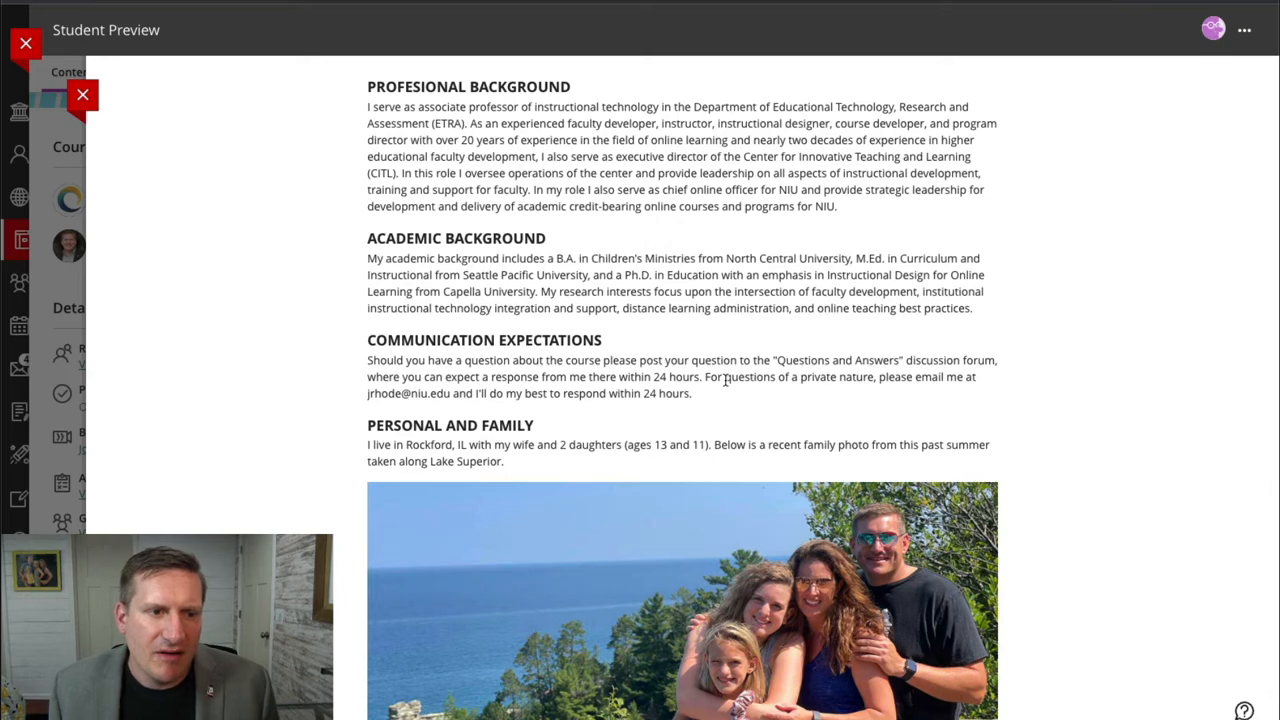
scroll("down", 3)
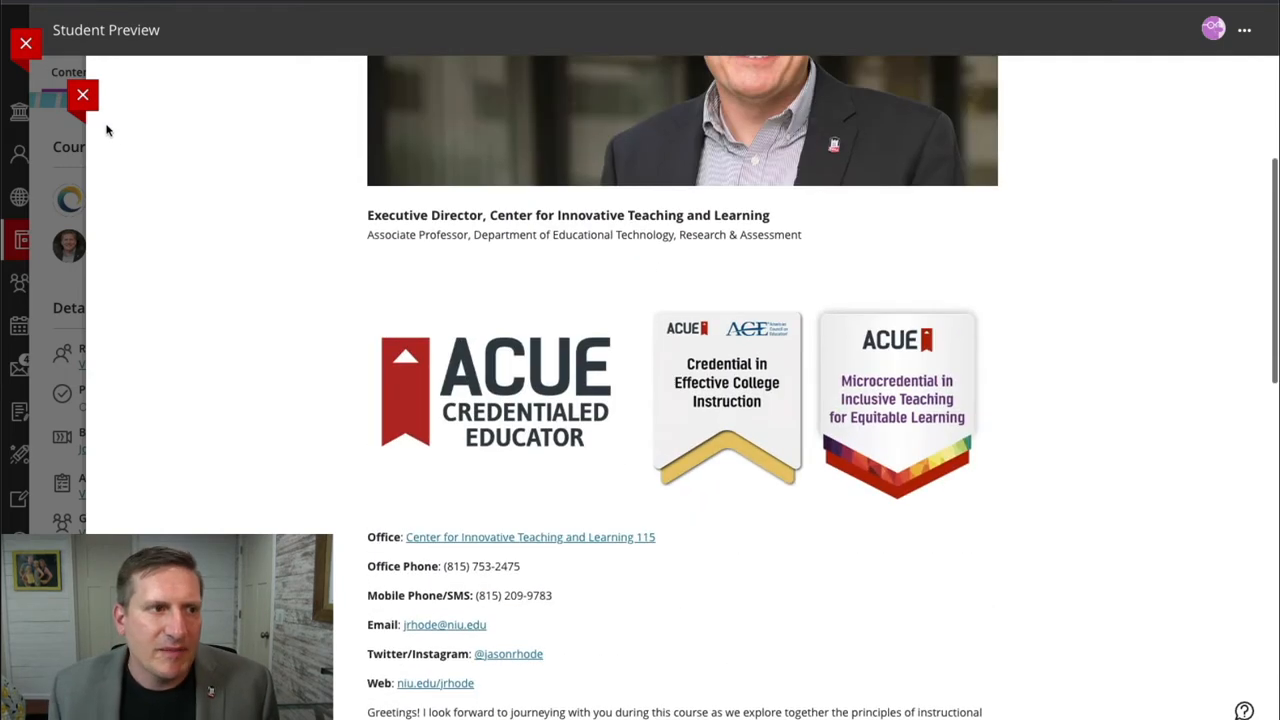
left_click(83, 94)
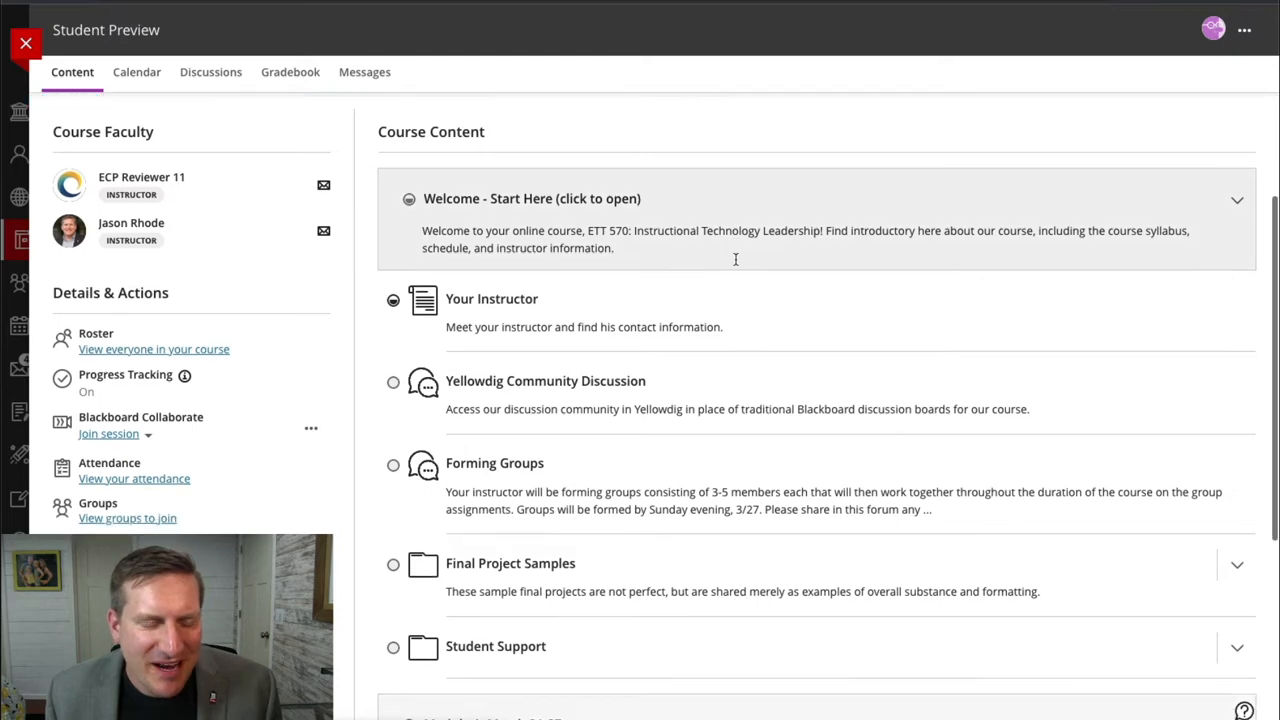
Step: Scroll Course Content past Student Support to the dated course modules
scroll("down", 3)
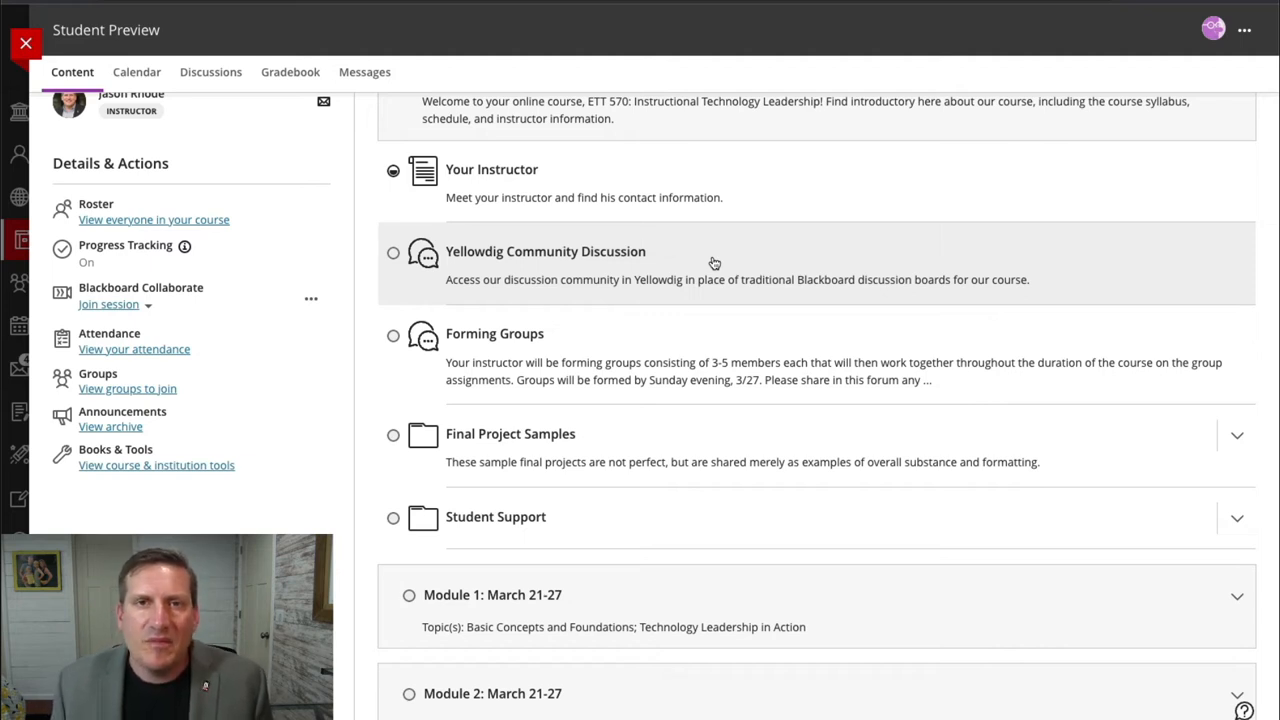
mouse_move(743, 324)
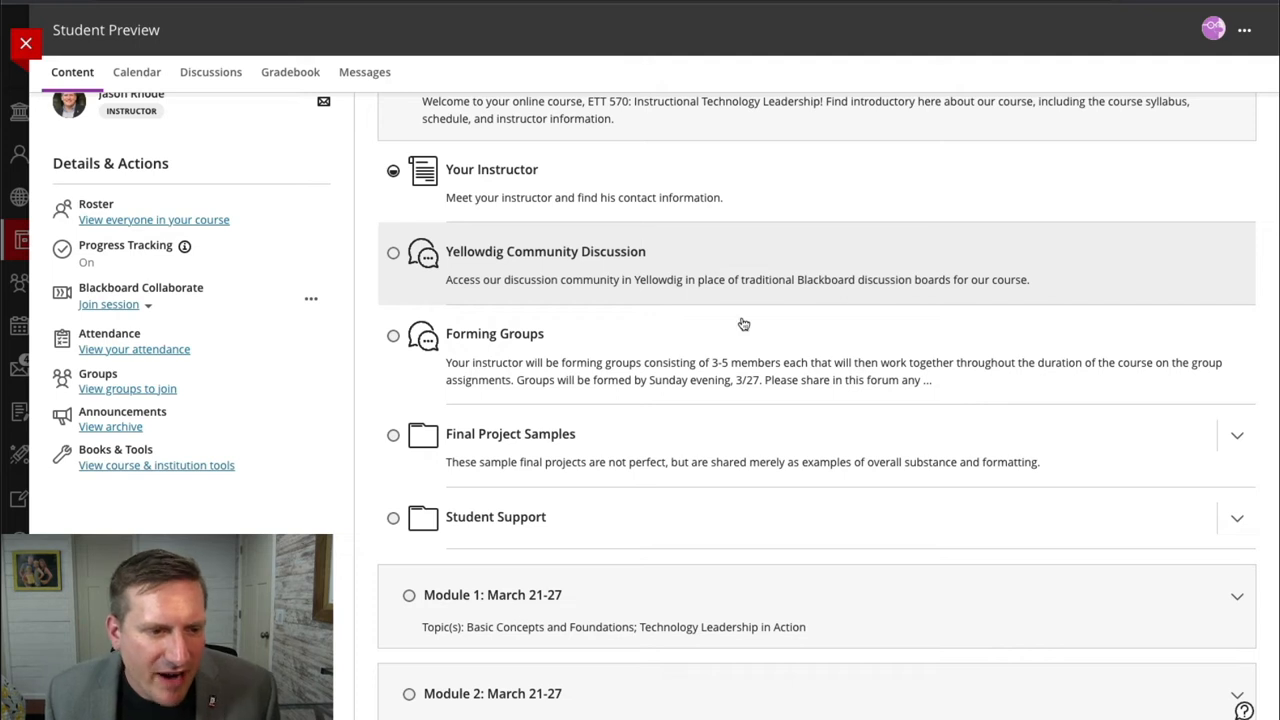
scroll("down", 3)
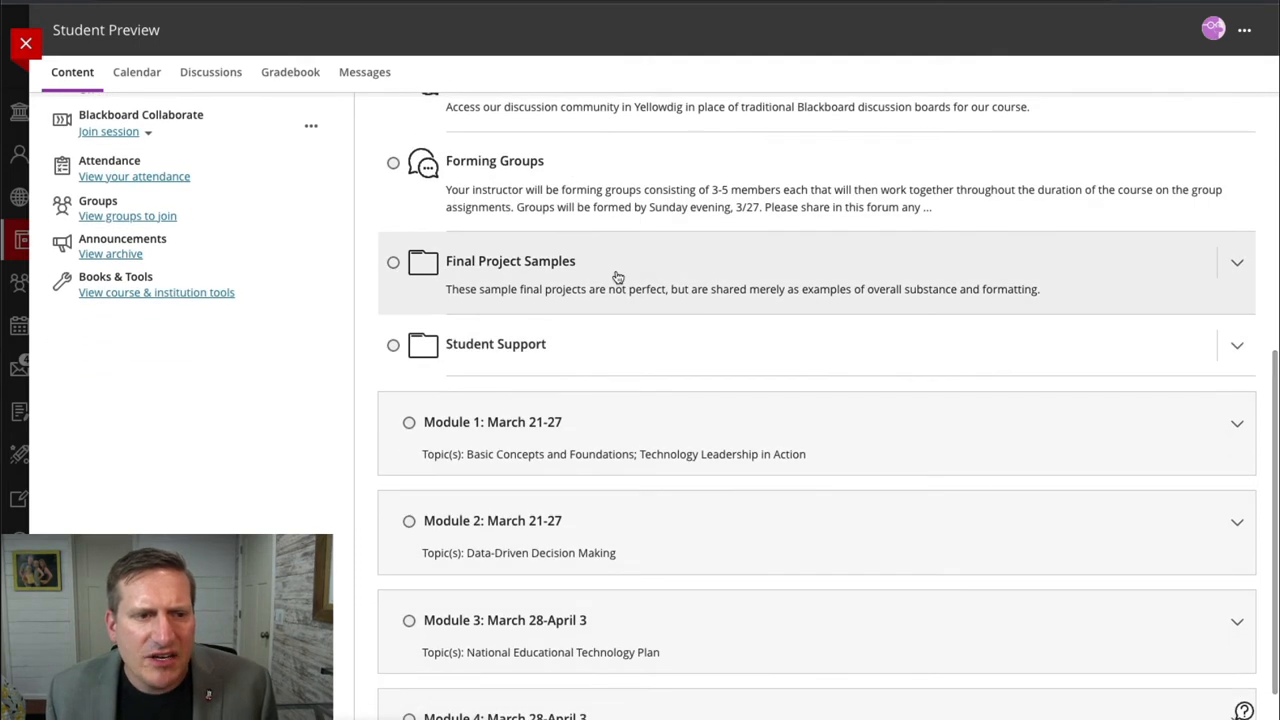
left_click(1237, 262)
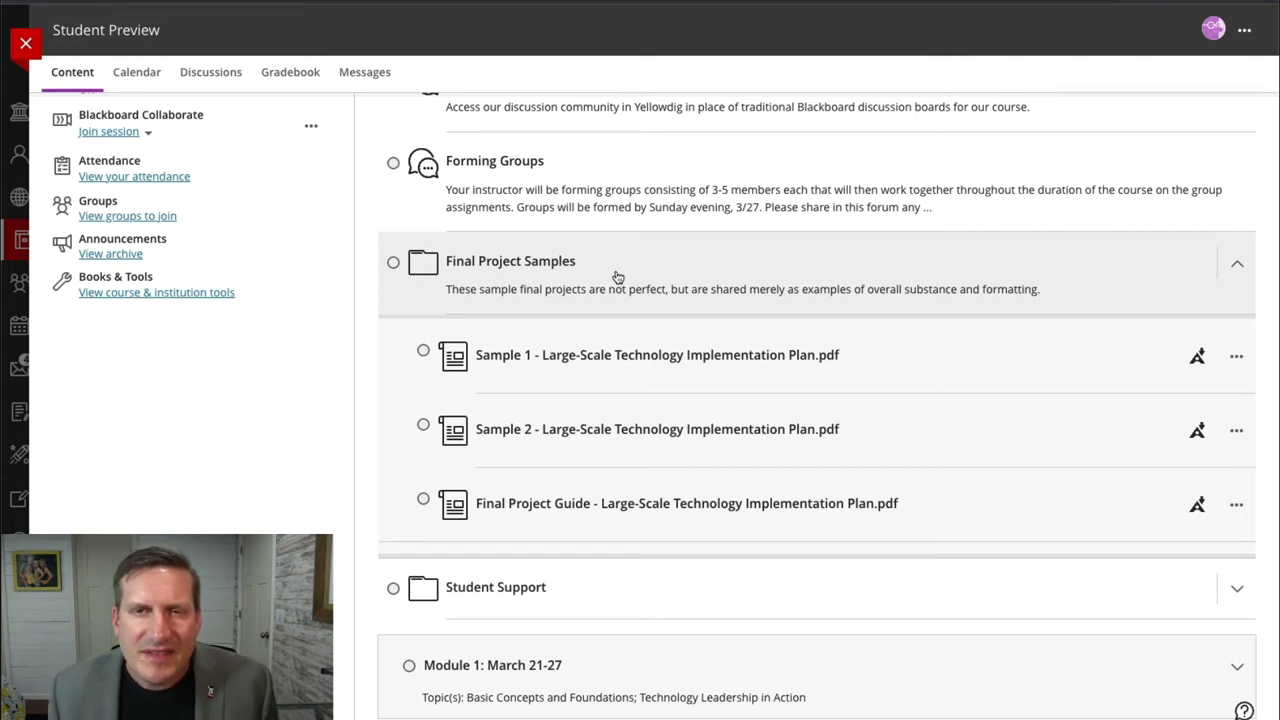
mouse_move(650, 274)
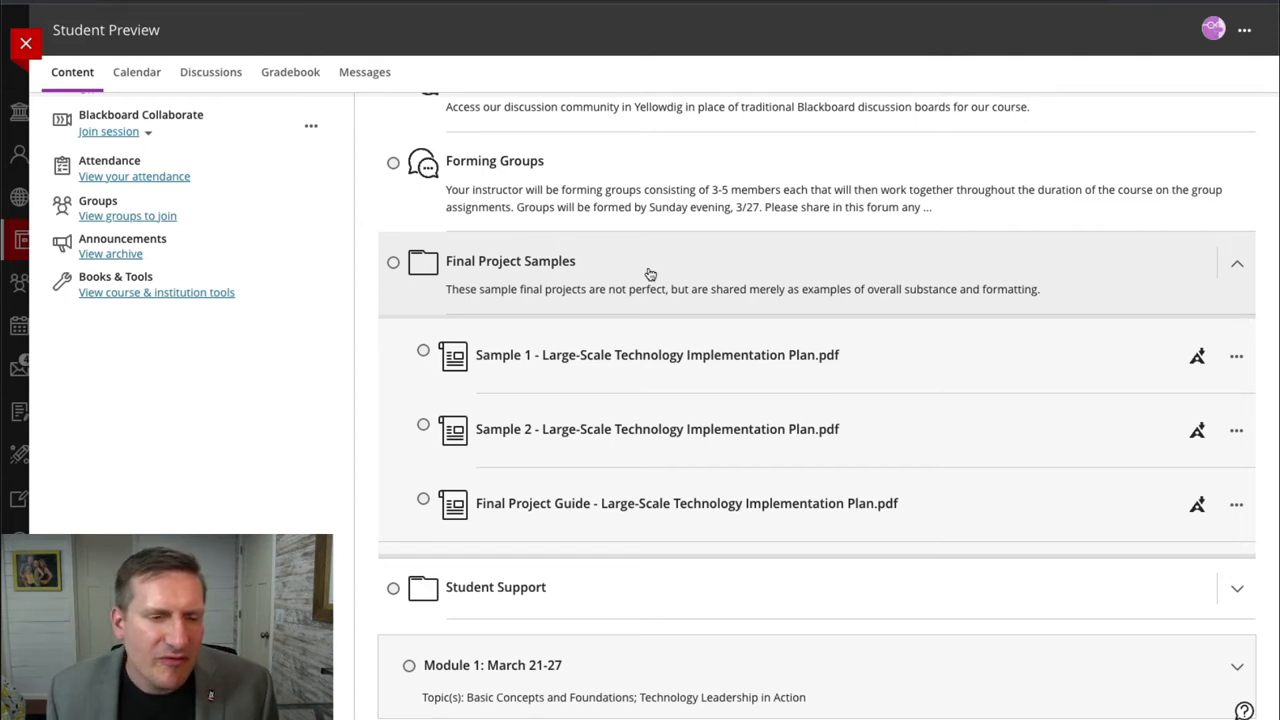
left_click(1237, 263)
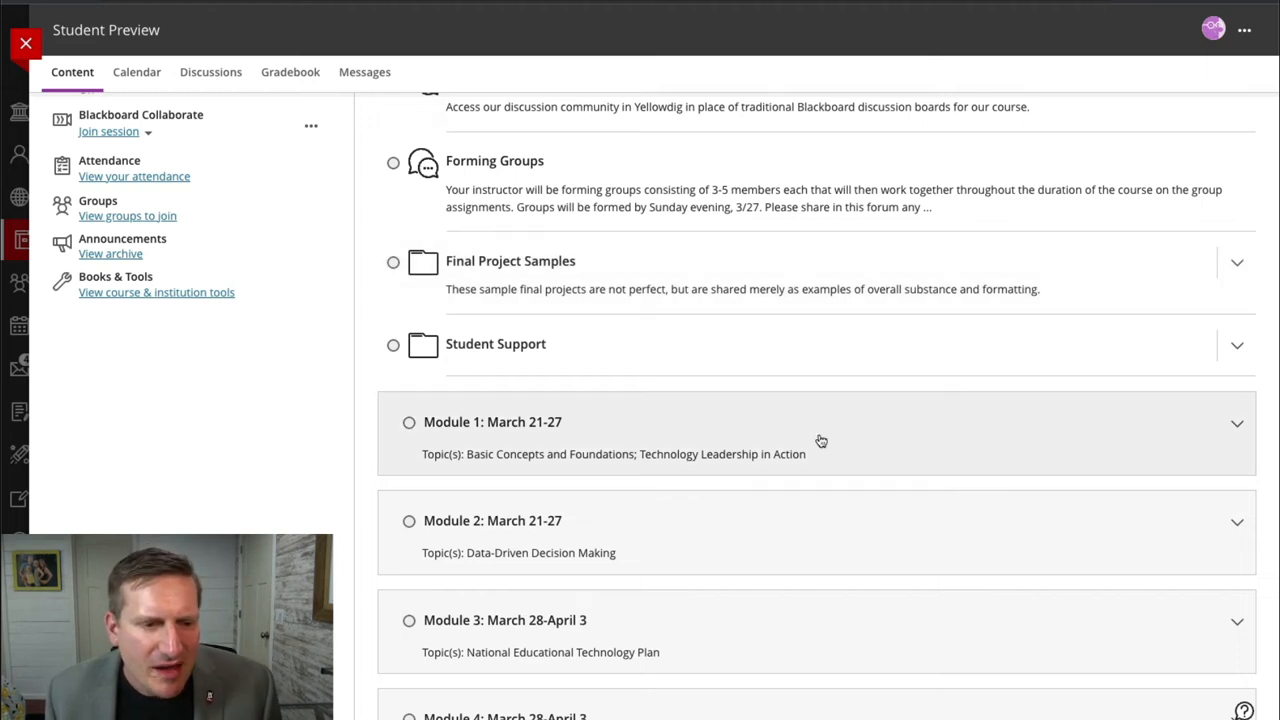
scroll("down", 3)
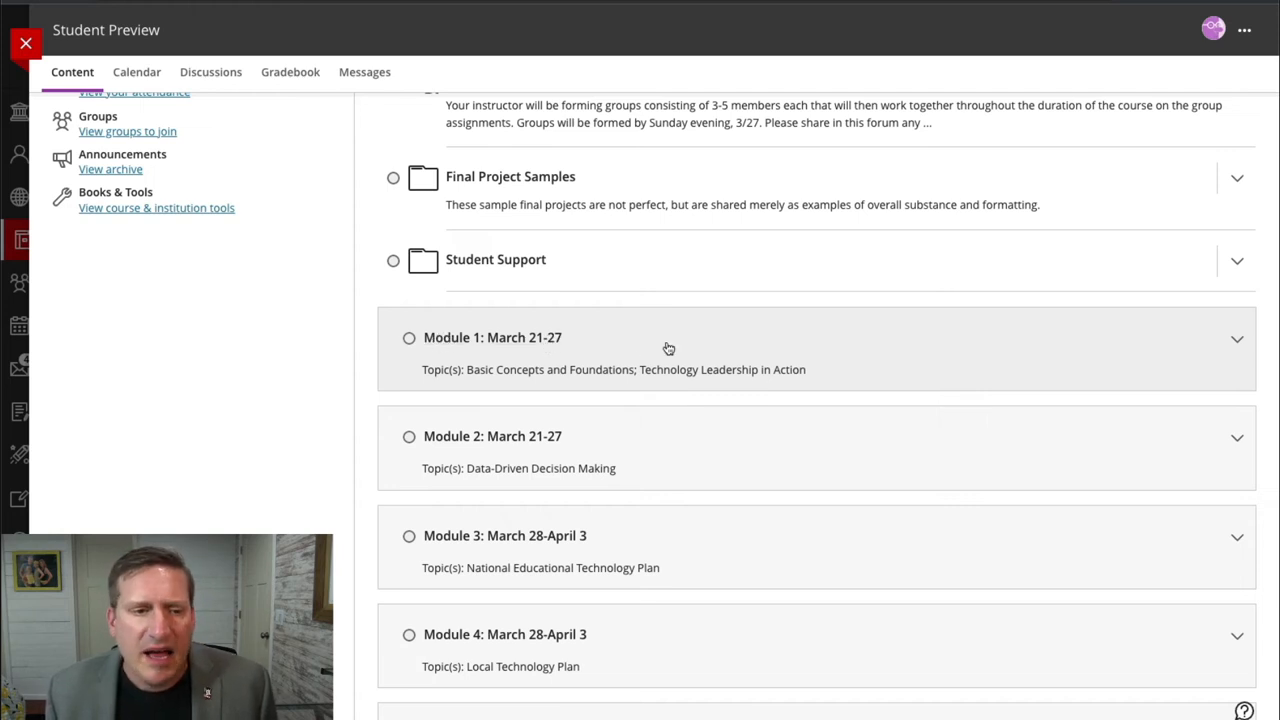
mouse_move(1030, 355)
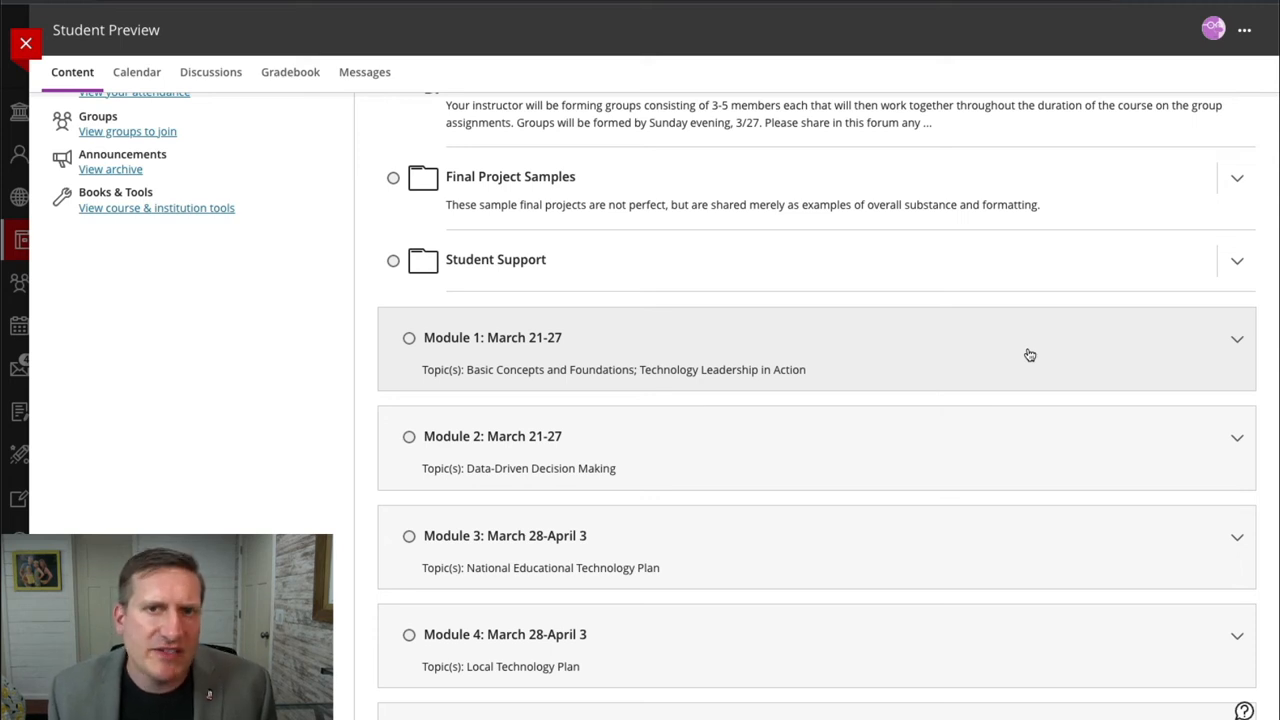
mouse_move(462, 385)
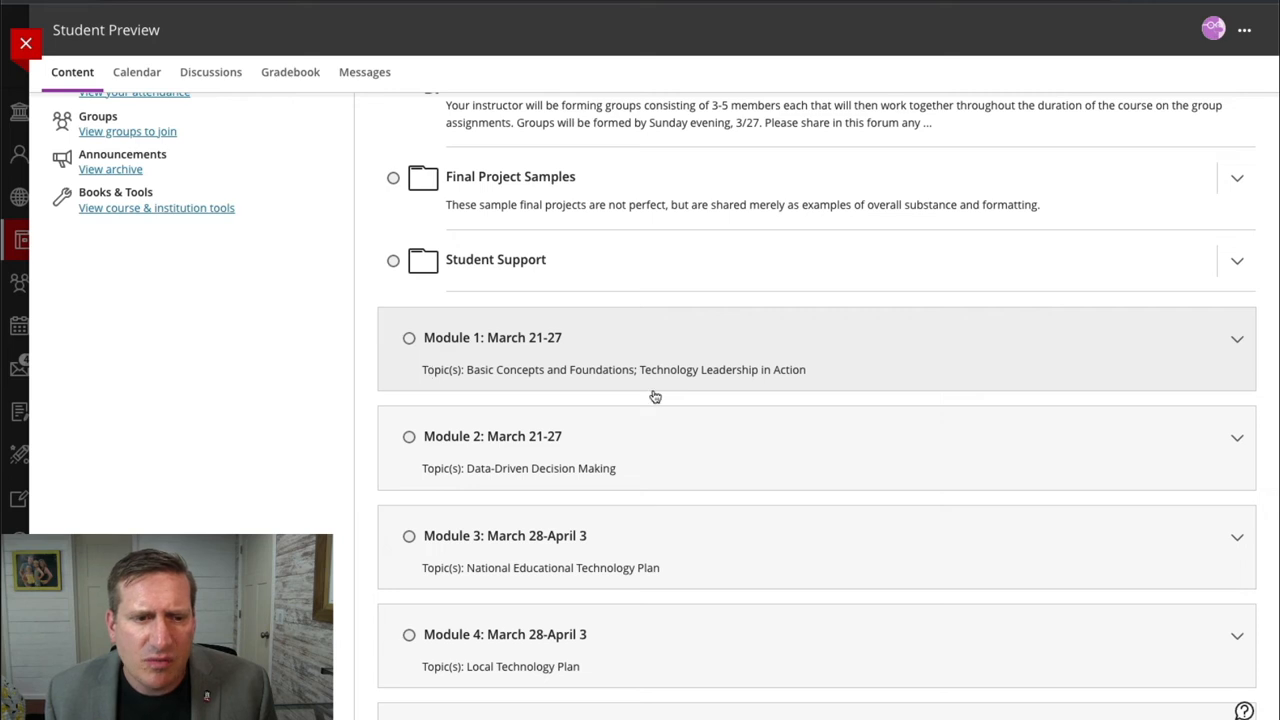
Step: Expand Module 1: March 21-27 and browse its Readings and Resources folder
left_click(1237, 339)
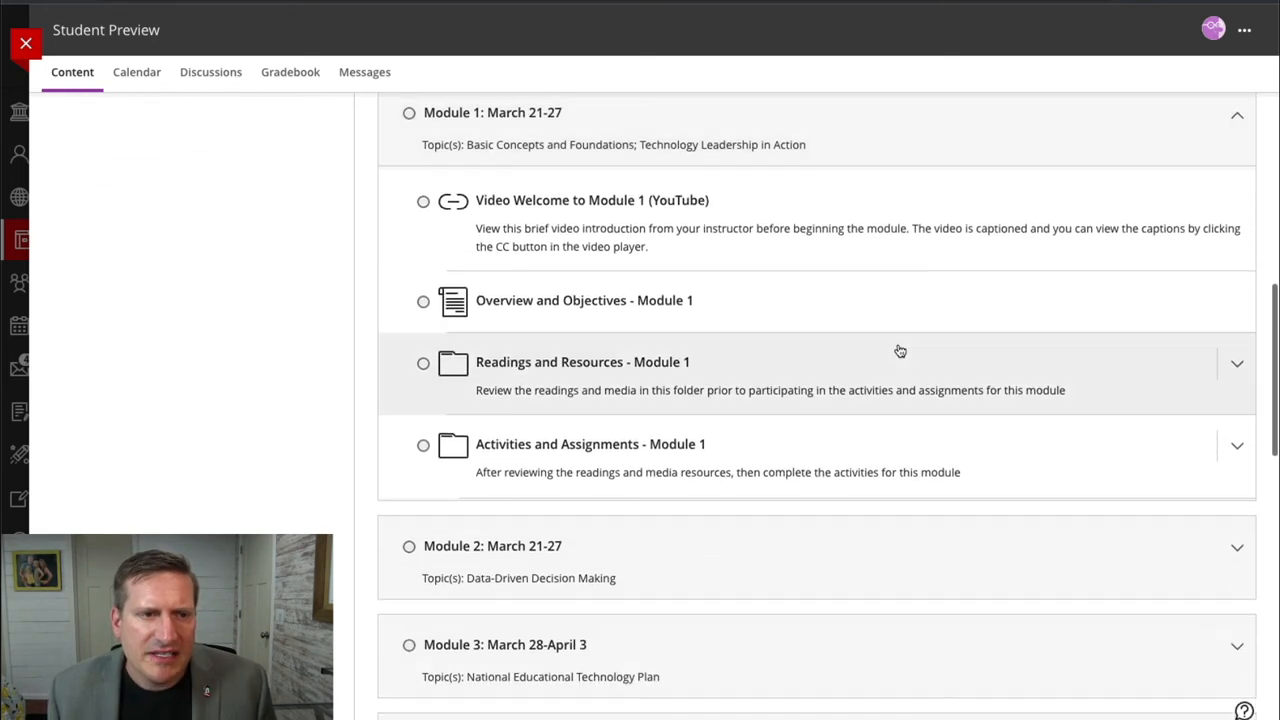
scroll("down", 3)
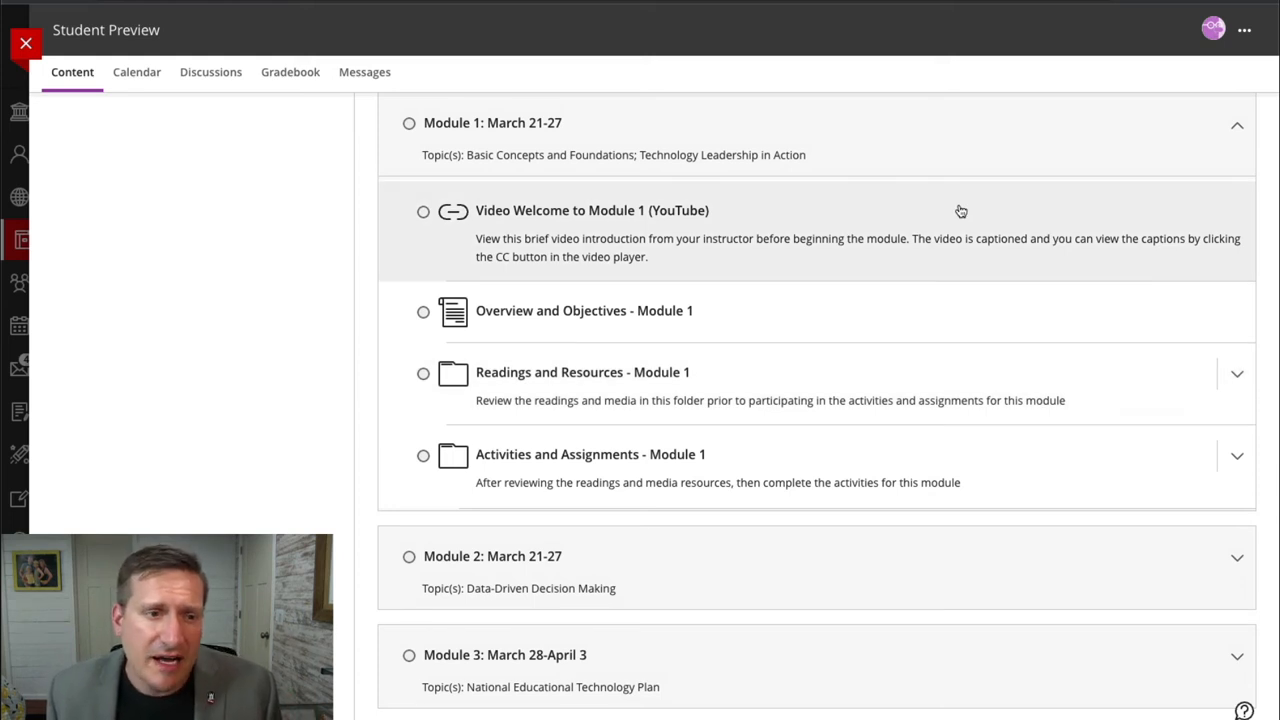
mouse_move(739, 316)
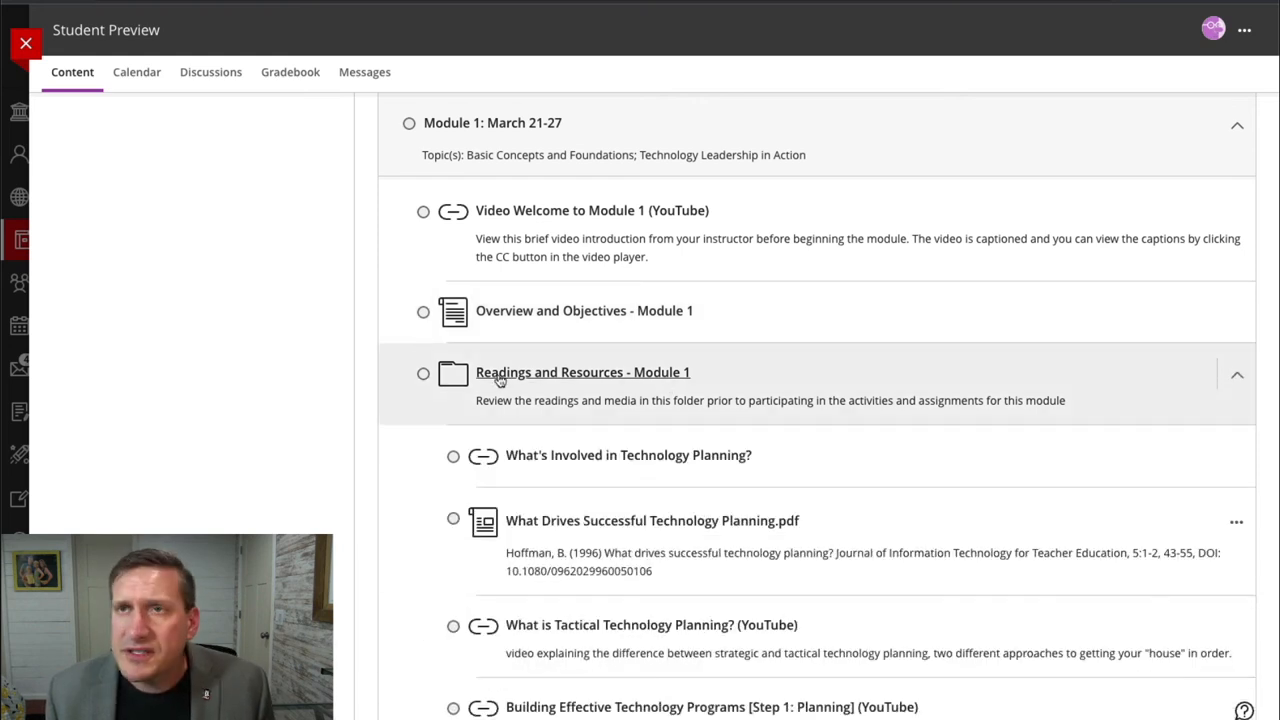
scroll("down", 3)
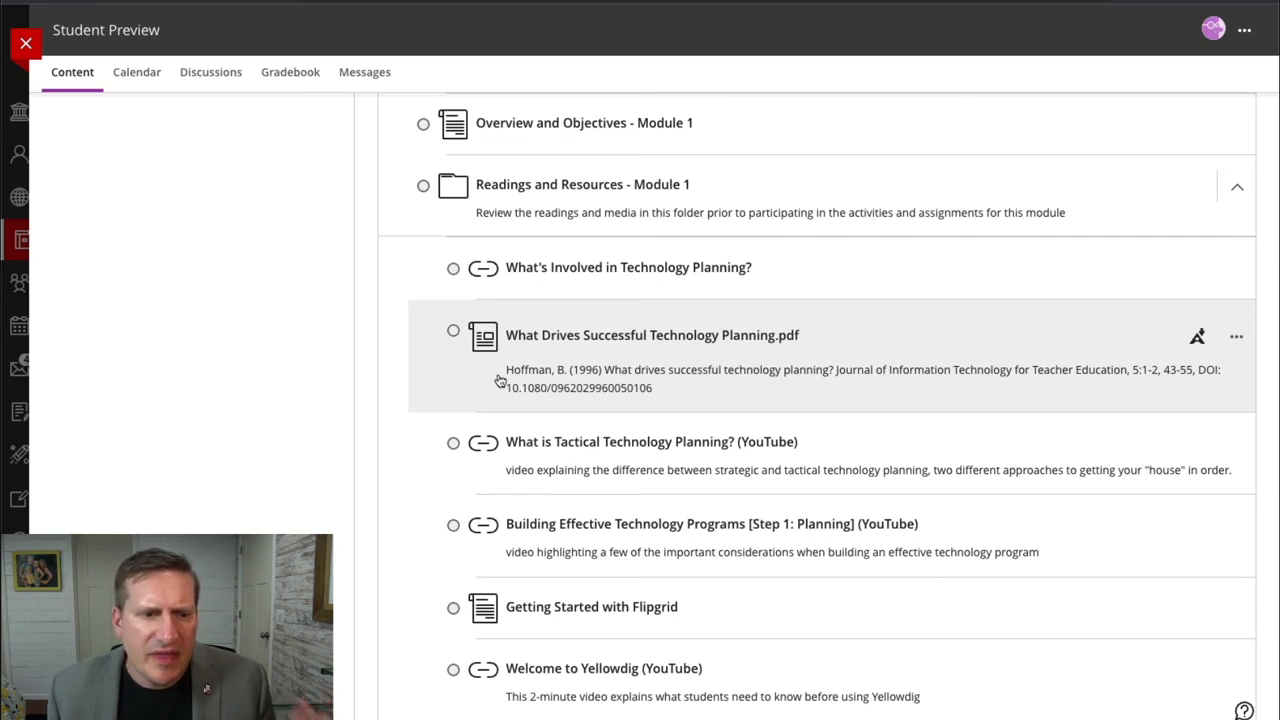
mouse_move(529, 503)
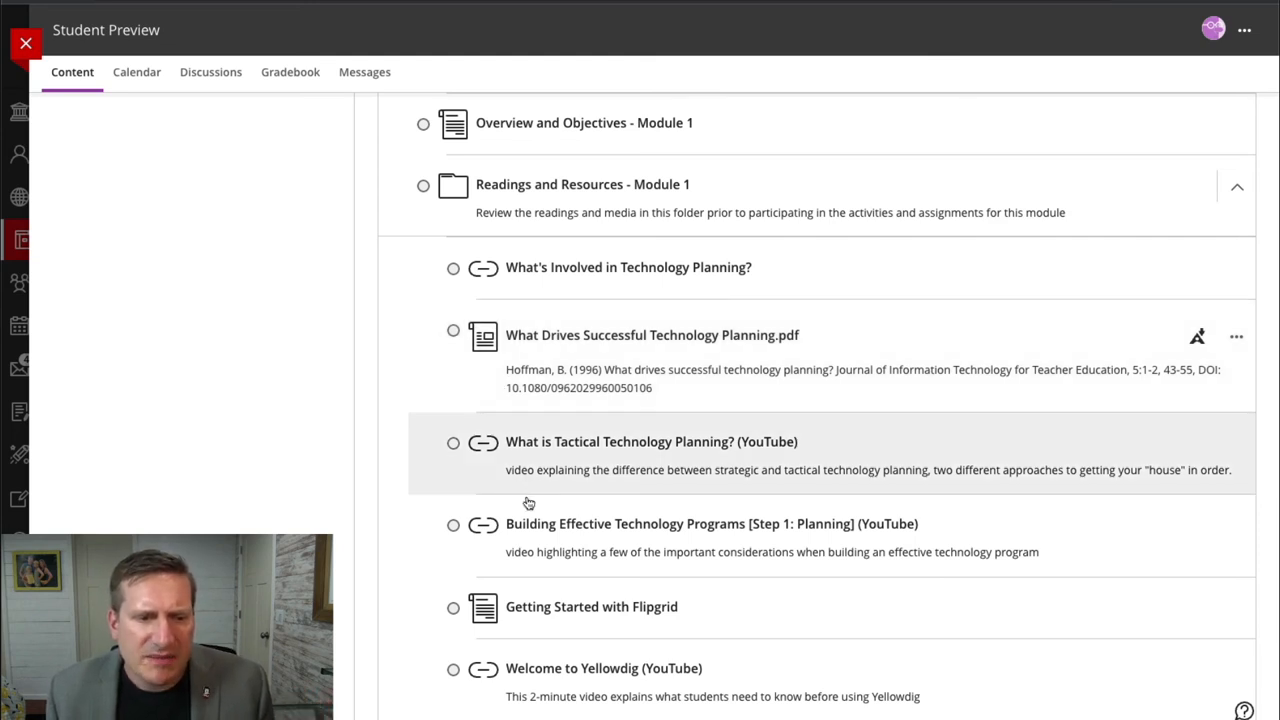
mouse_move(763, 175)
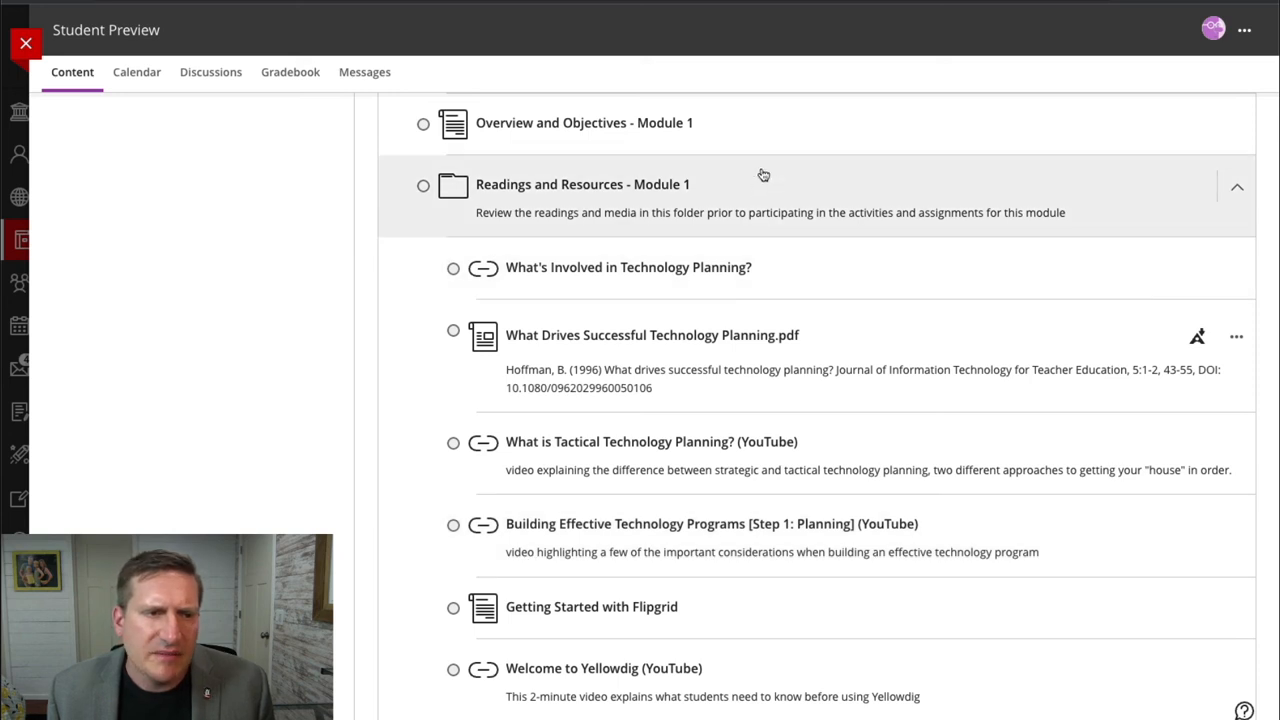
Step: Collapse Module 1 readings and expand Activities and Assignments, showing Flipgrid and Yellowdig tasks
left_click(1236, 186)
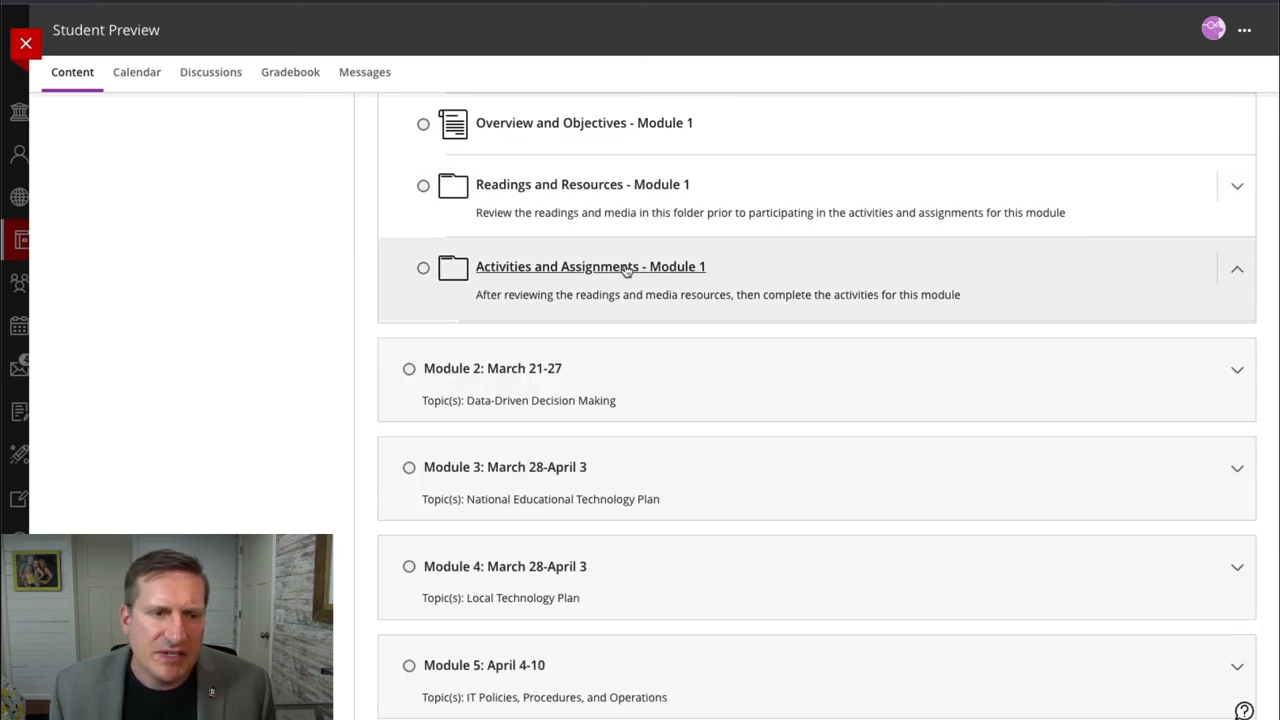
left_click(1237, 268)
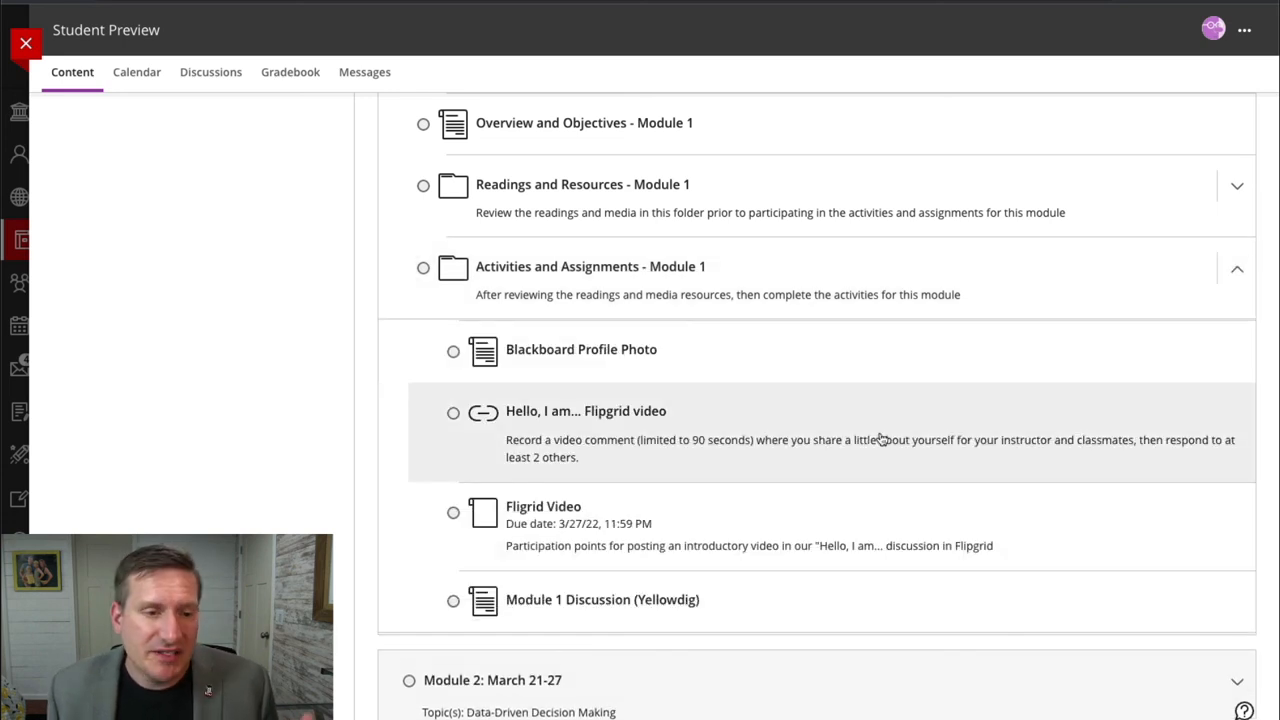
Step: Expand Module 2: March 21-27 to show its welcome video, overview and folders
left_click(1237, 267)
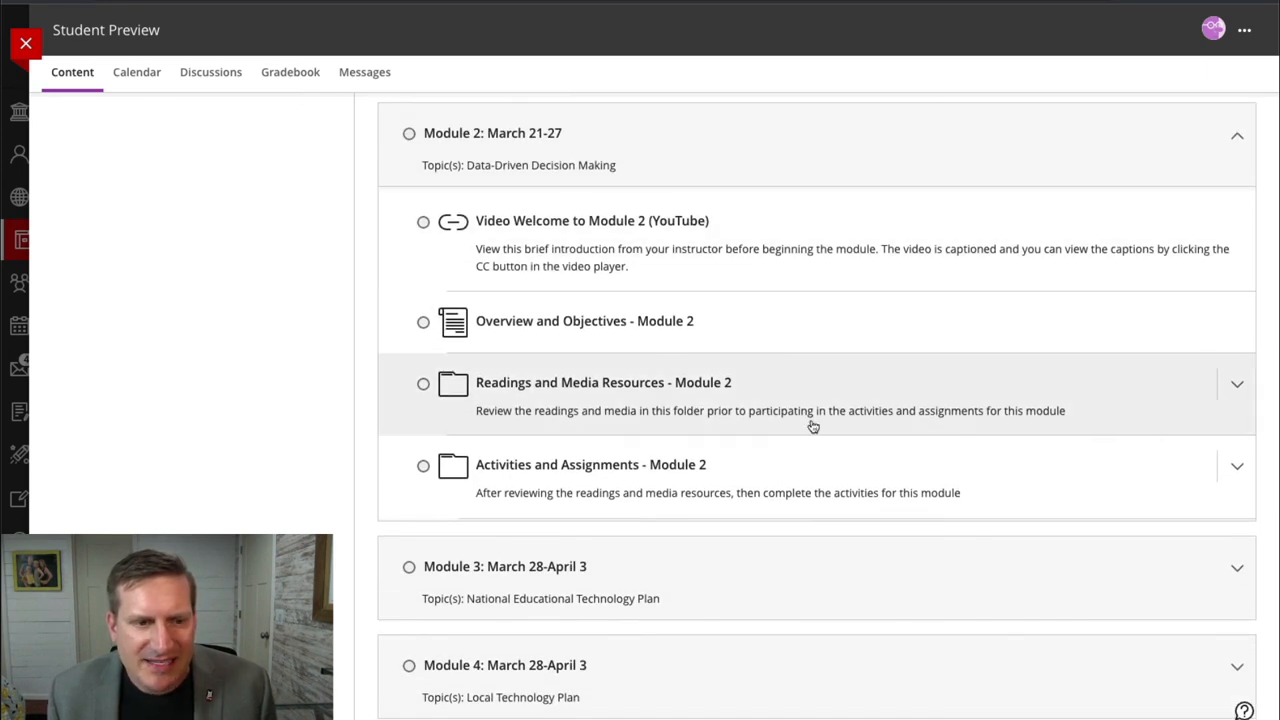
mouse_move(739, 581)
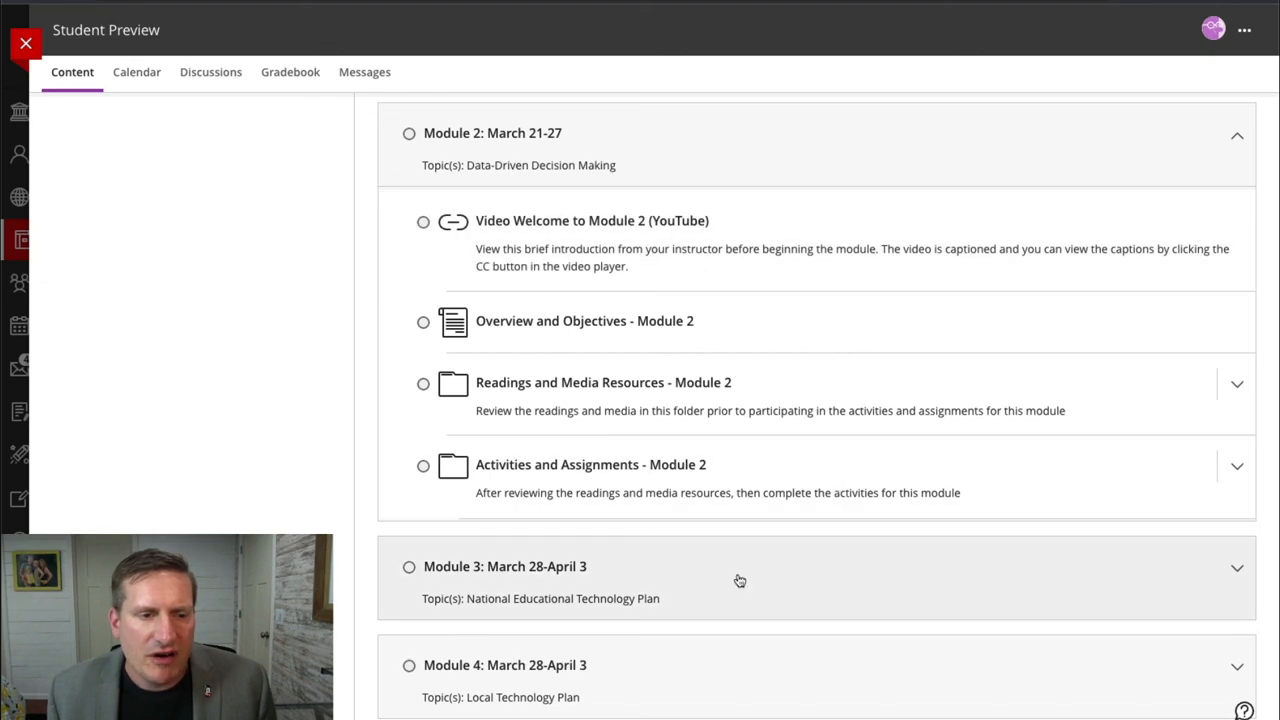